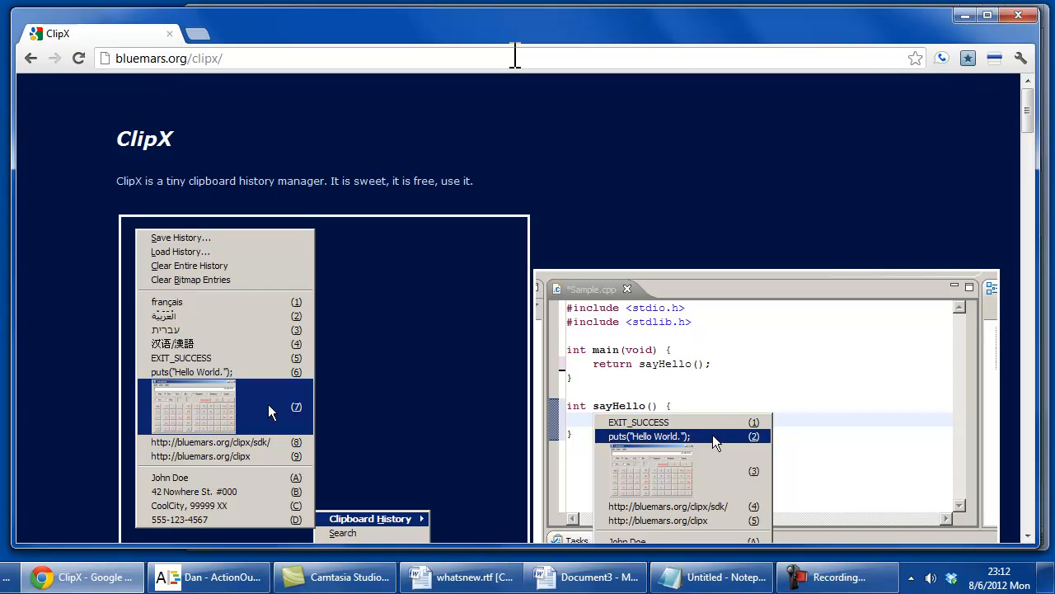
pyautogui.moveTo(503, 188)
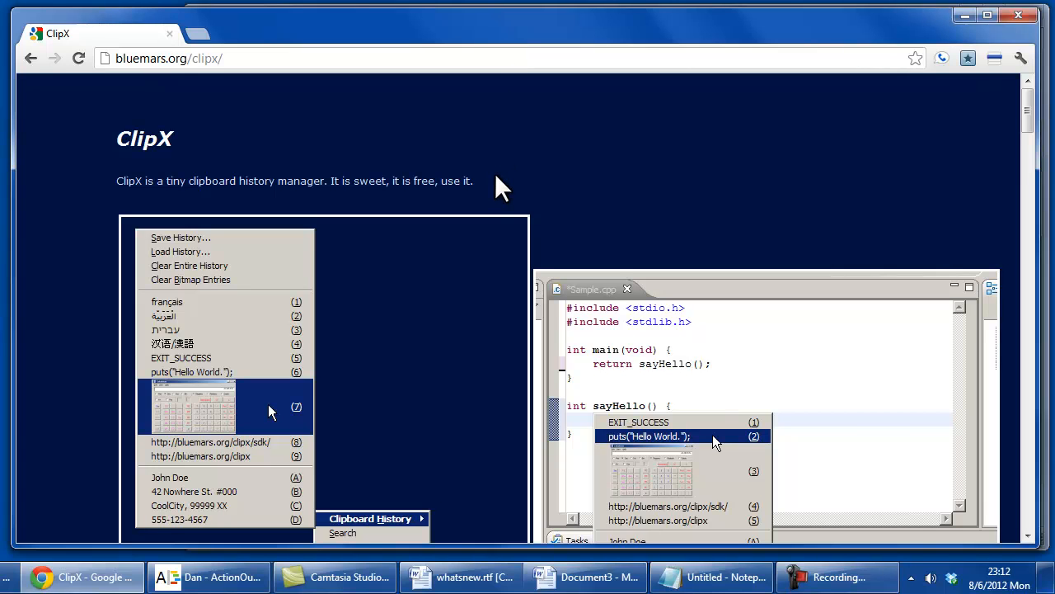
pyautogui.moveTo(272, 70)
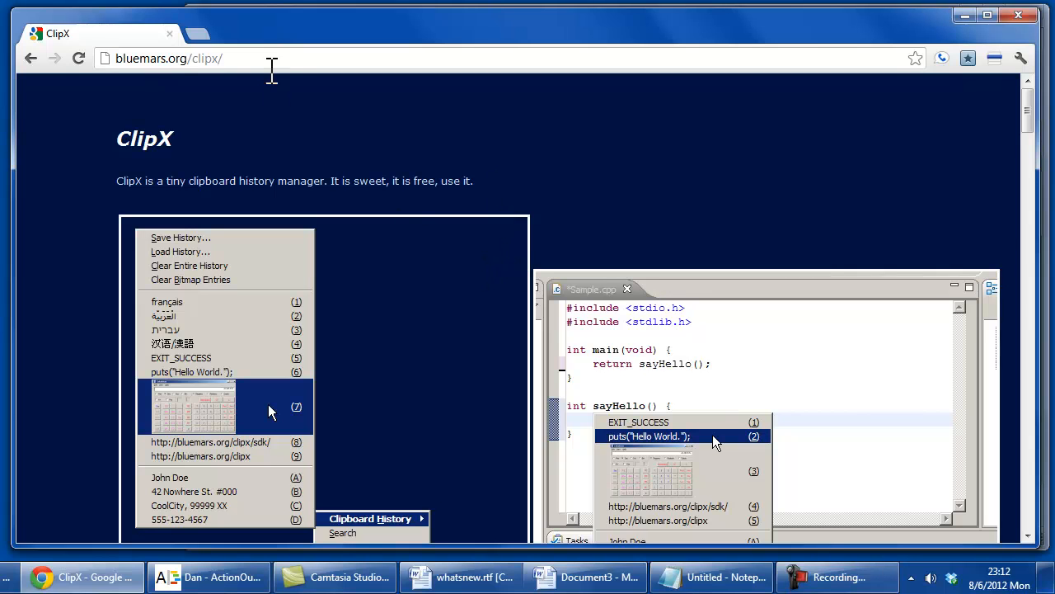
# Copy the ClipX page address bluemars.org/clipx/ from Chrome's address bar.
pyautogui.press('ctrl+c')
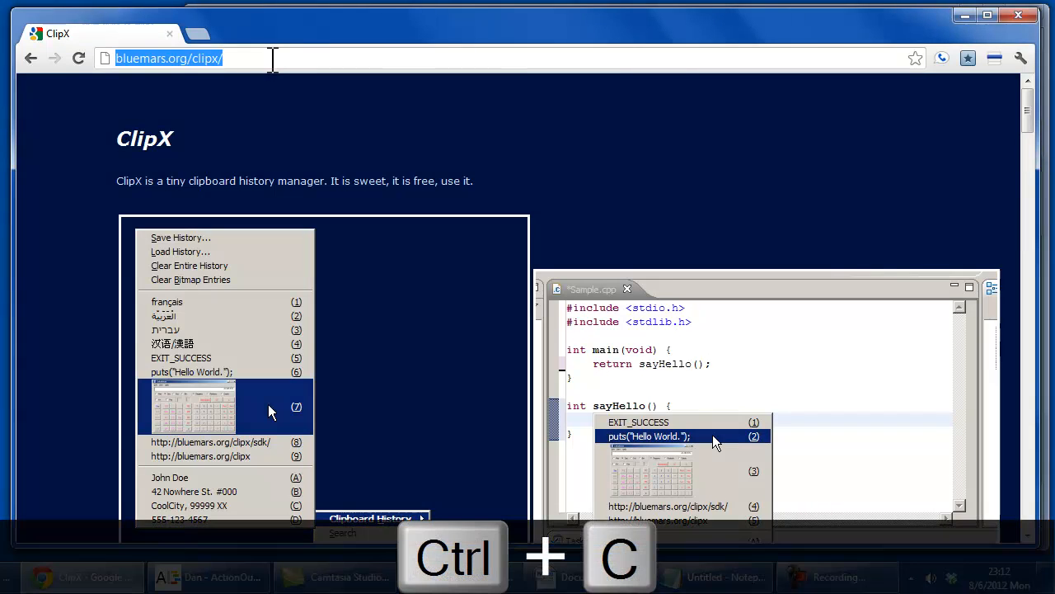
pyautogui.moveTo(264, 99)
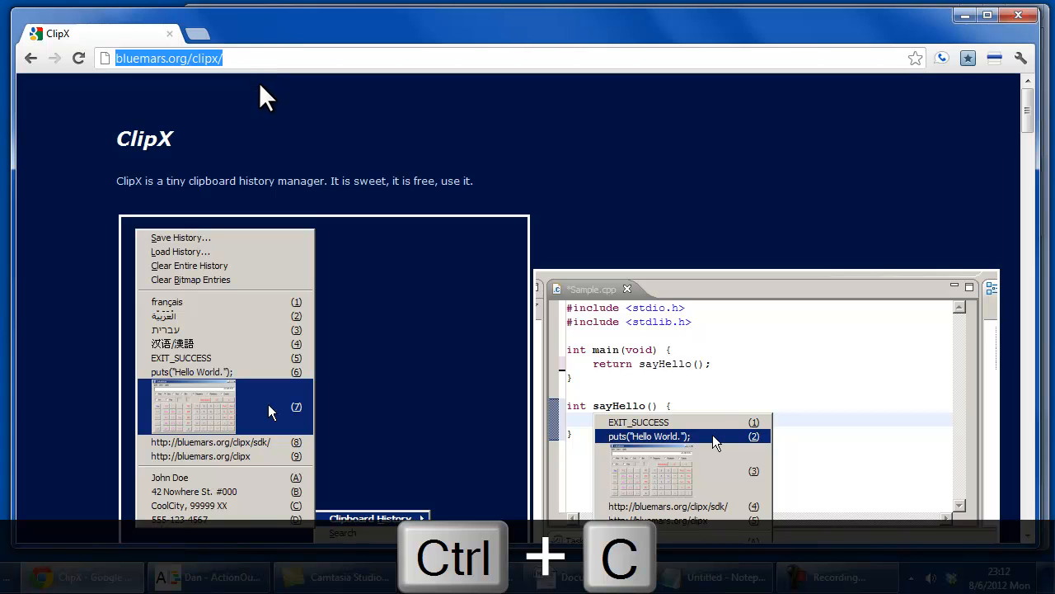
pyautogui.press('ctrl+c')
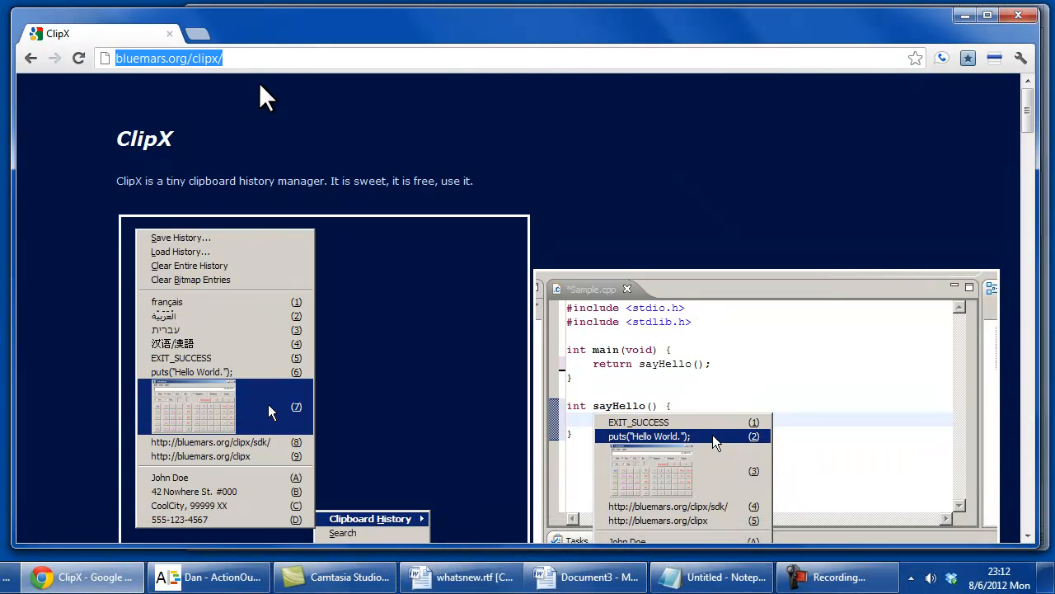
pyautogui.moveTo(346, 120)
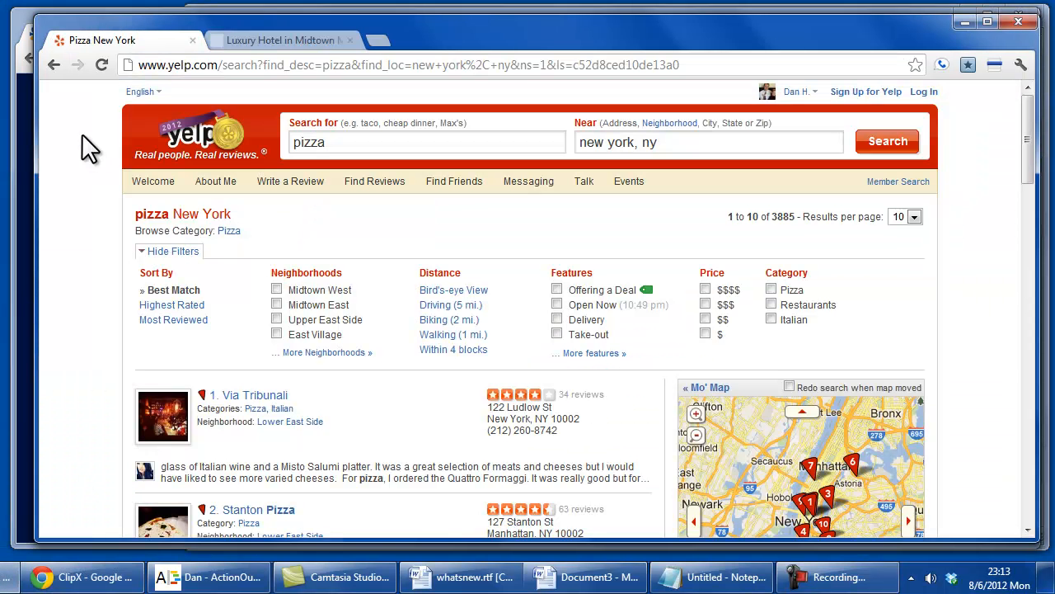
pyautogui.moveTo(386, 236)
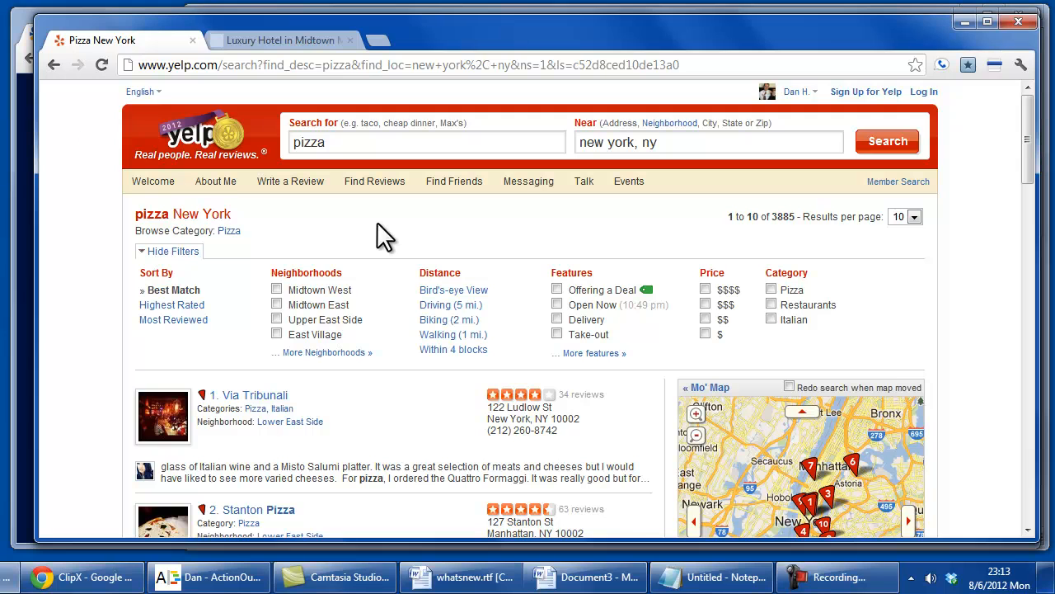
pyautogui.moveTo(387, 272)
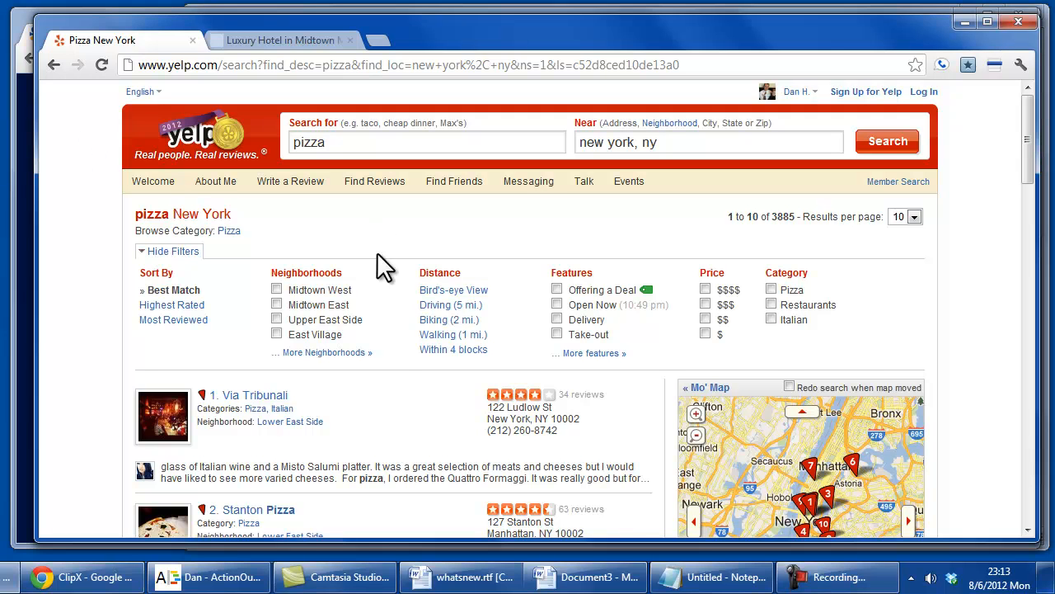
pyautogui.doubleClick(509, 430)
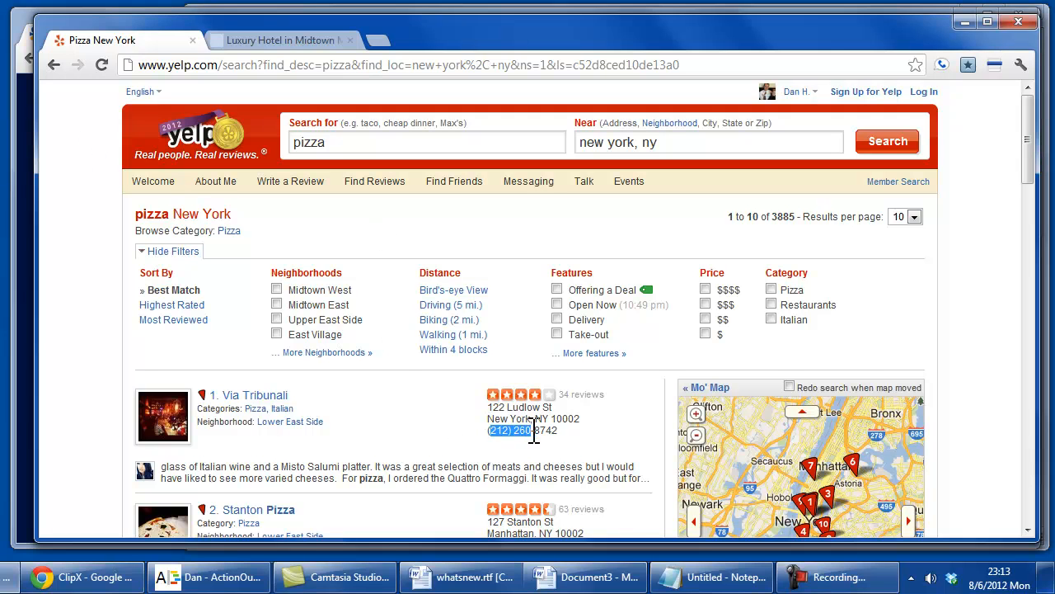
pyautogui.press('ctrl+c')
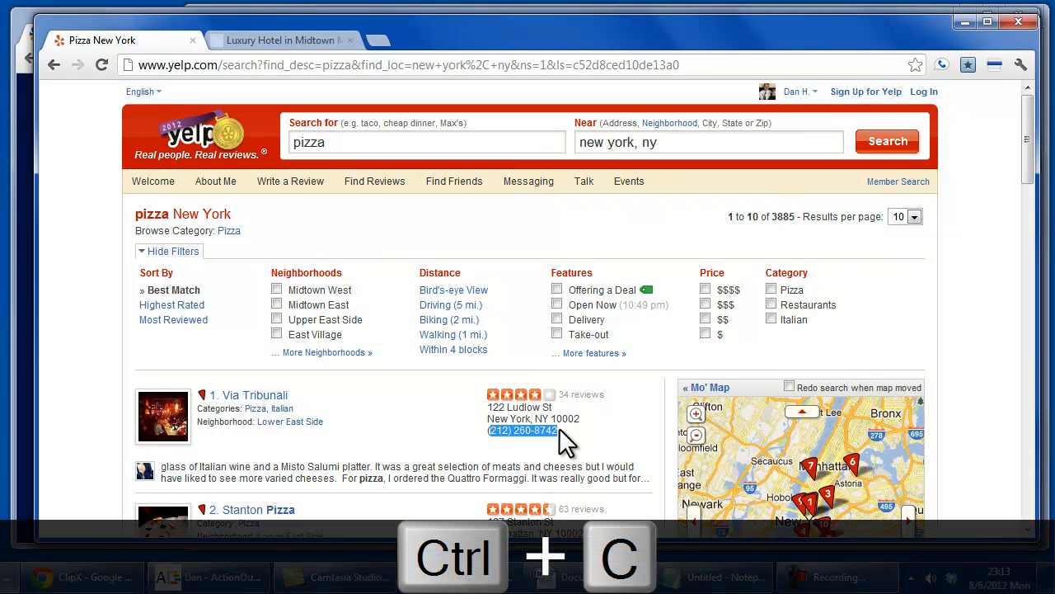
pyautogui.press('ctrl+c')
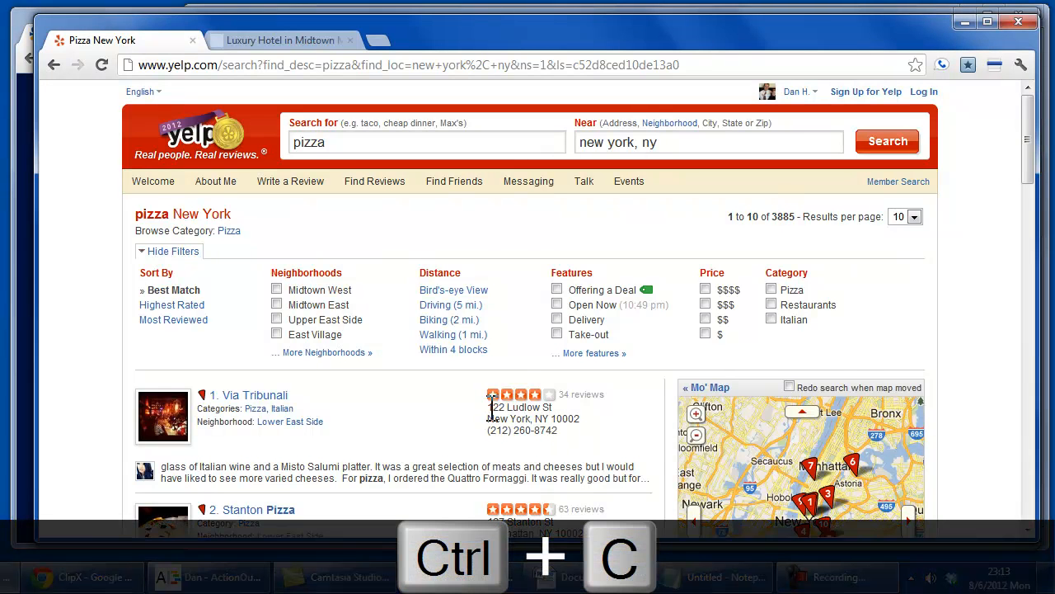
pyautogui.press('ctrl+c')
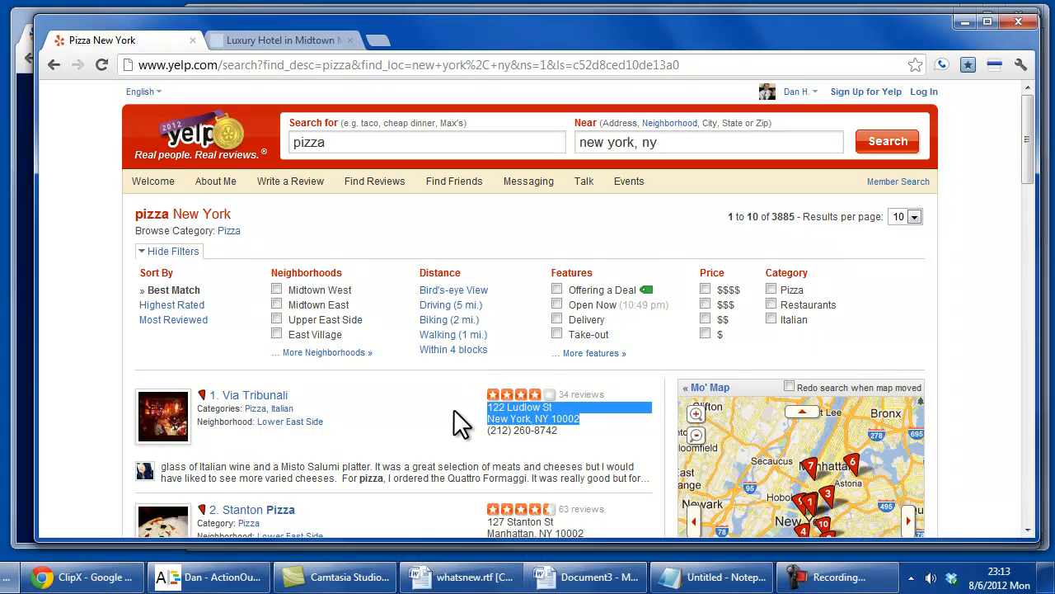
pyautogui.press('ctrl+c')
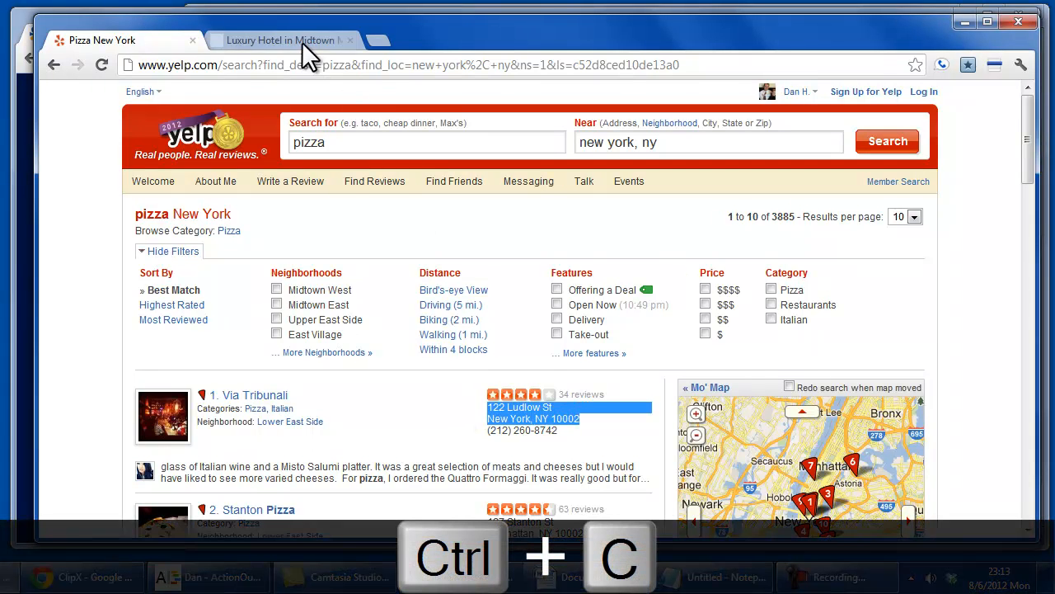
pyautogui.click(285, 40)
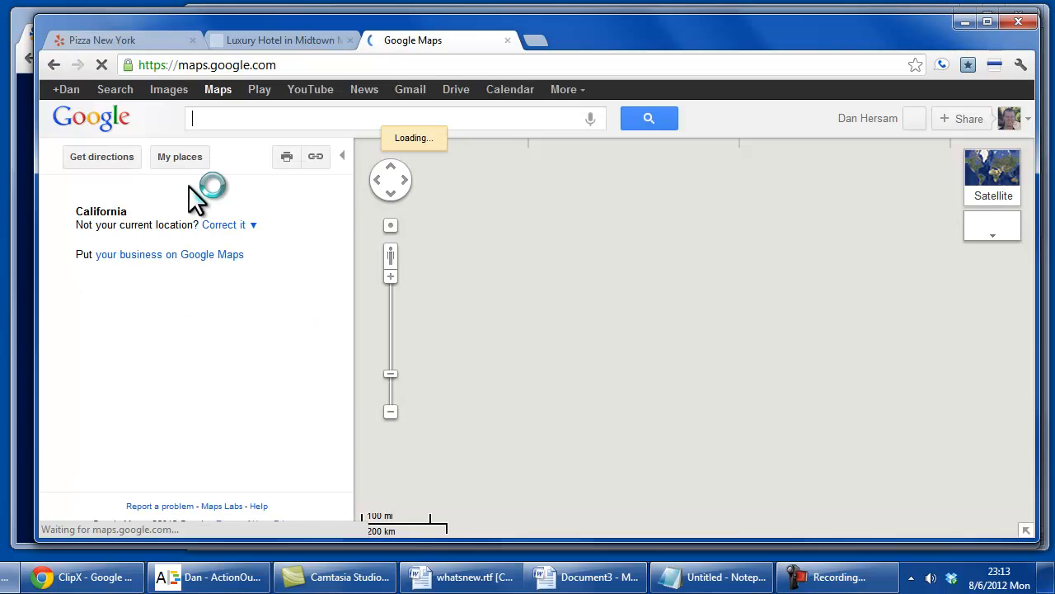
# Route from 122 Ludlow St to 50 Central Park South using ClipX history pastes.
pyautogui.click(101, 157)
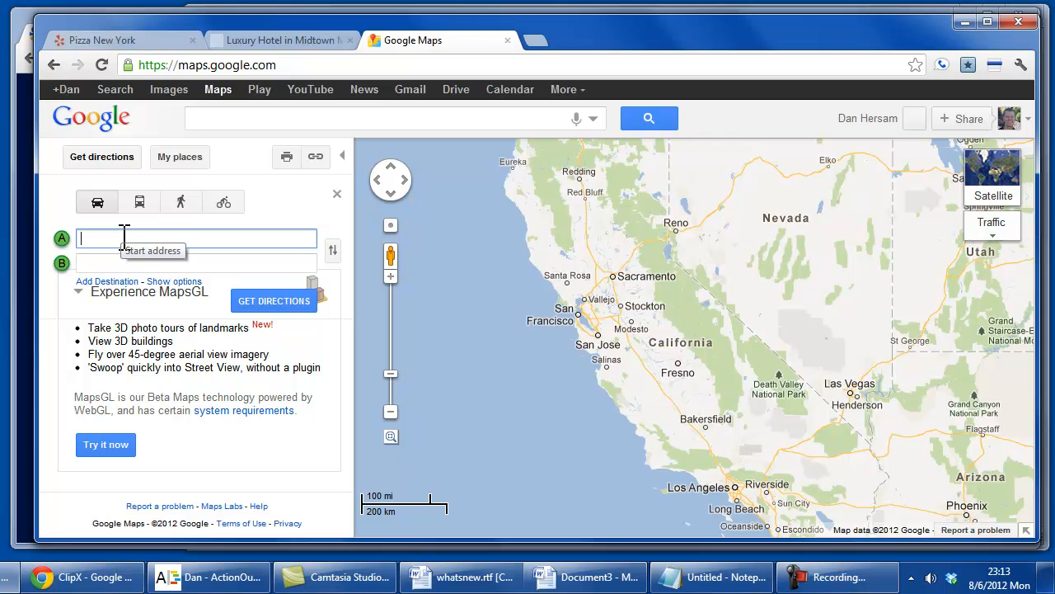
pyautogui.press('ctrl+alt+l')
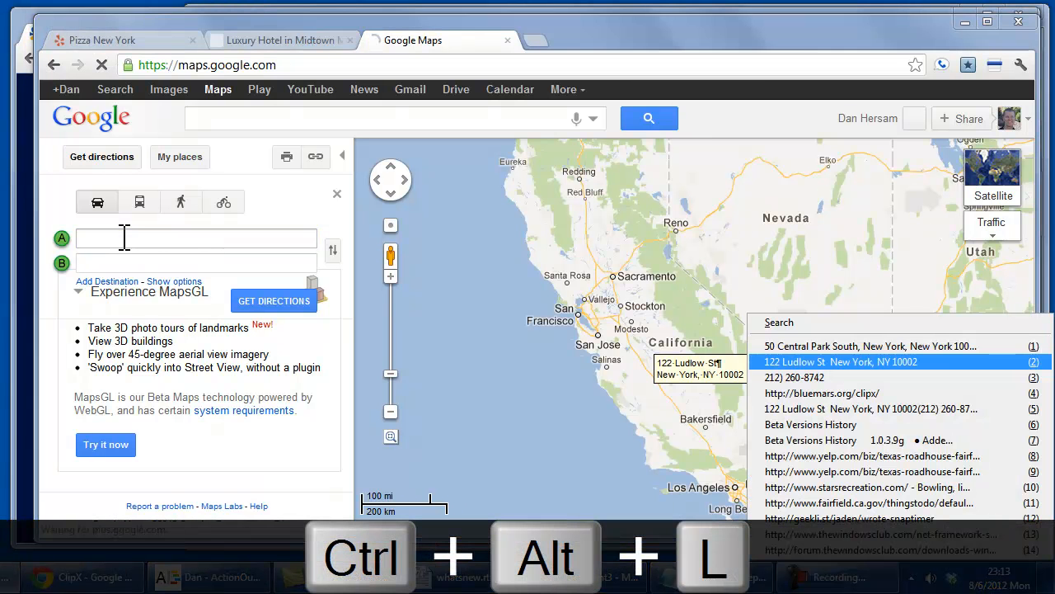
pyautogui.moveTo(944, 437)
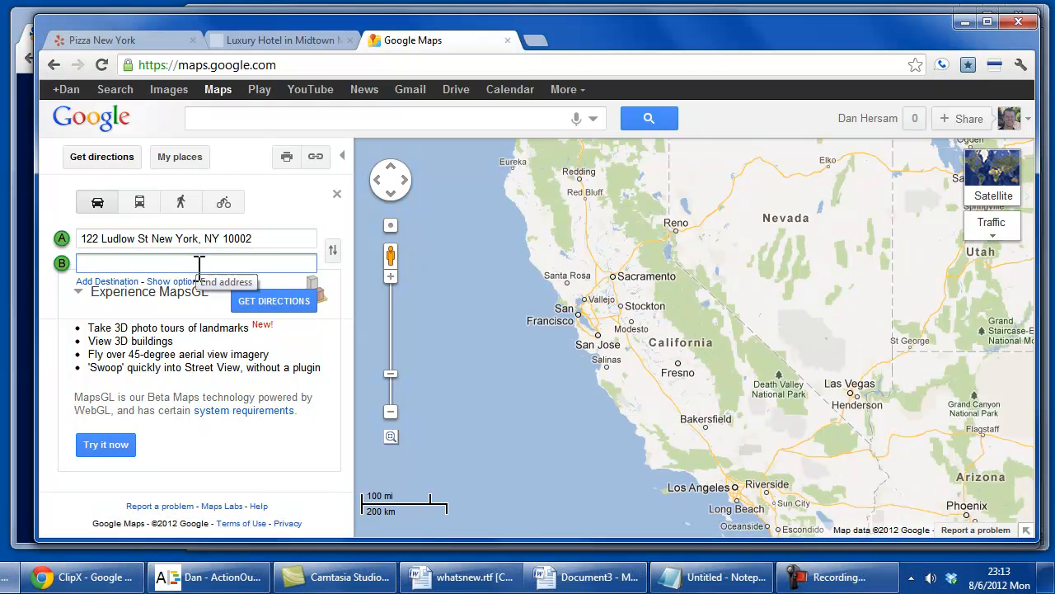
pyautogui.press('ctrl+alt+l')
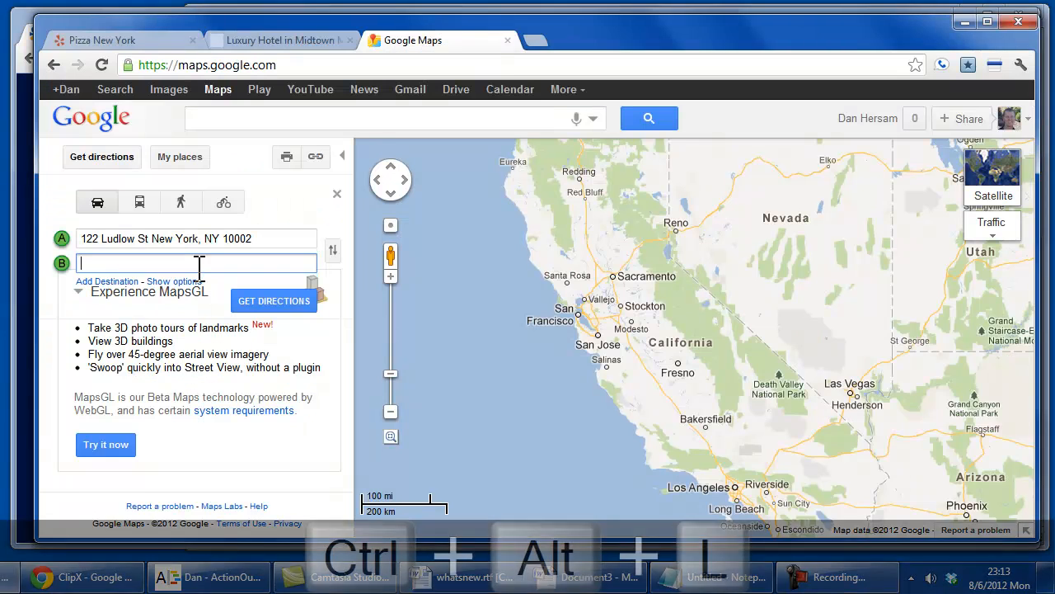
pyautogui.press('ctrl+alt+l')
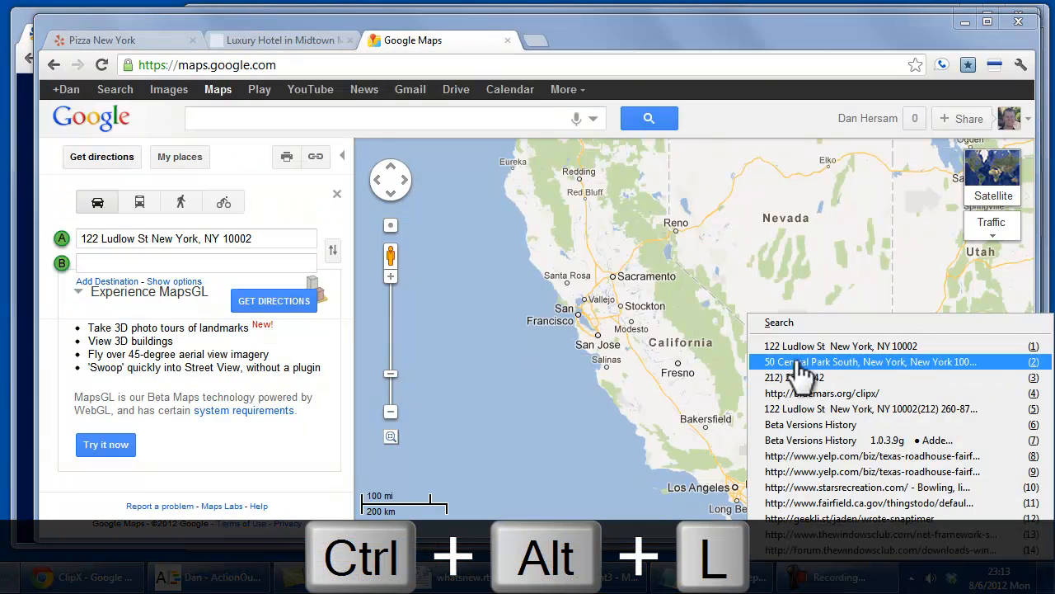
pyautogui.click(865, 362)
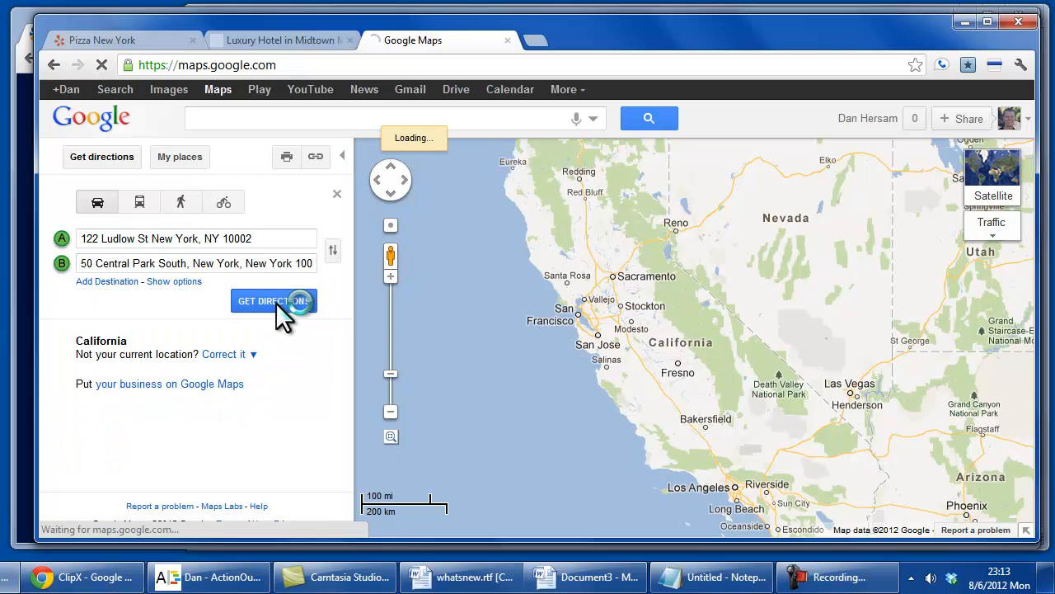
pyautogui.click(274, 301)
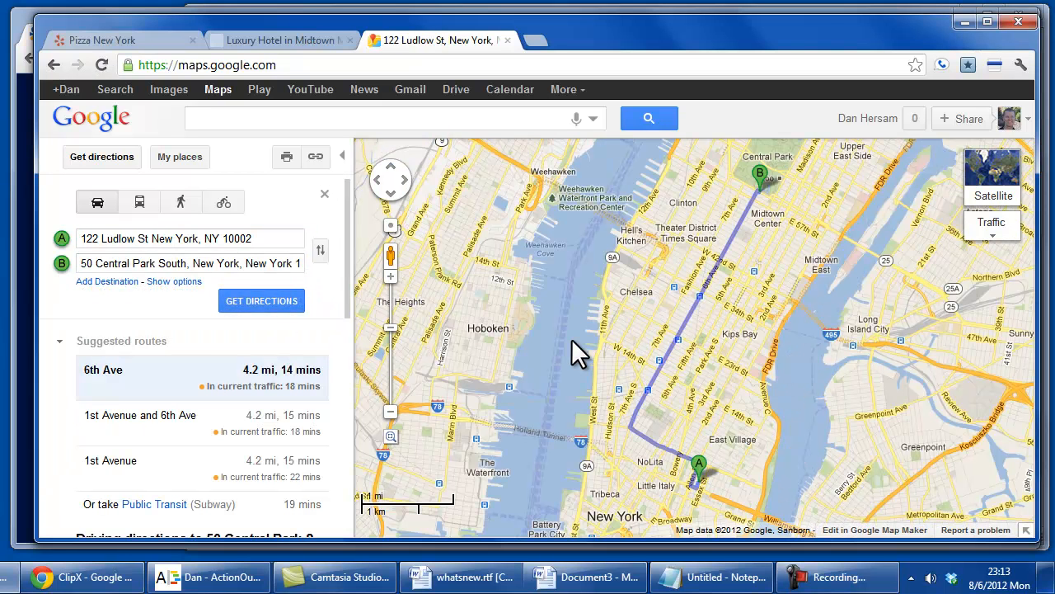
pyautogui.moveTo(906, 111)
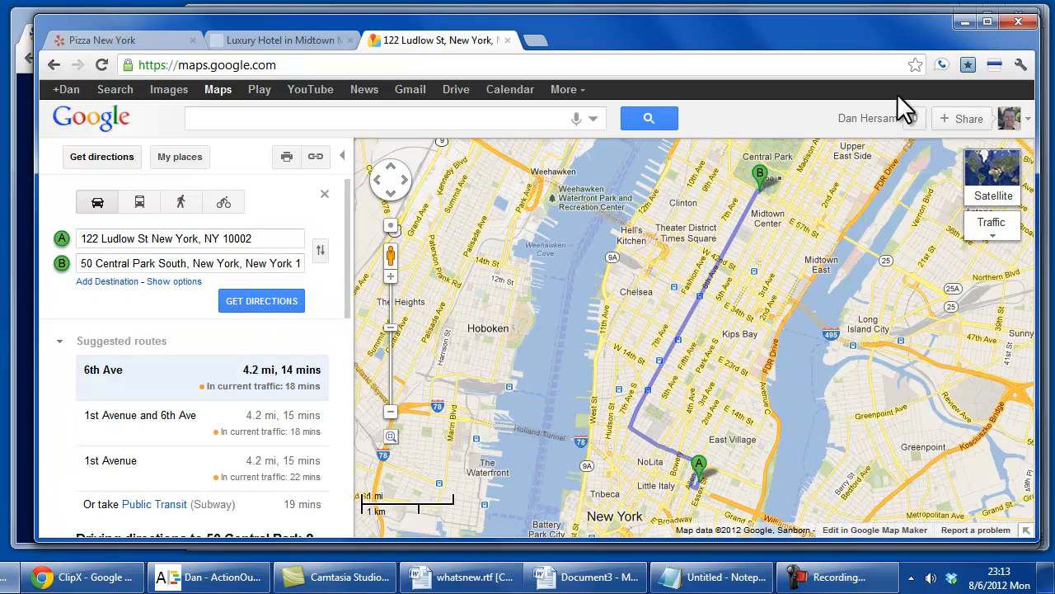
pyautogui.click(941, 64)
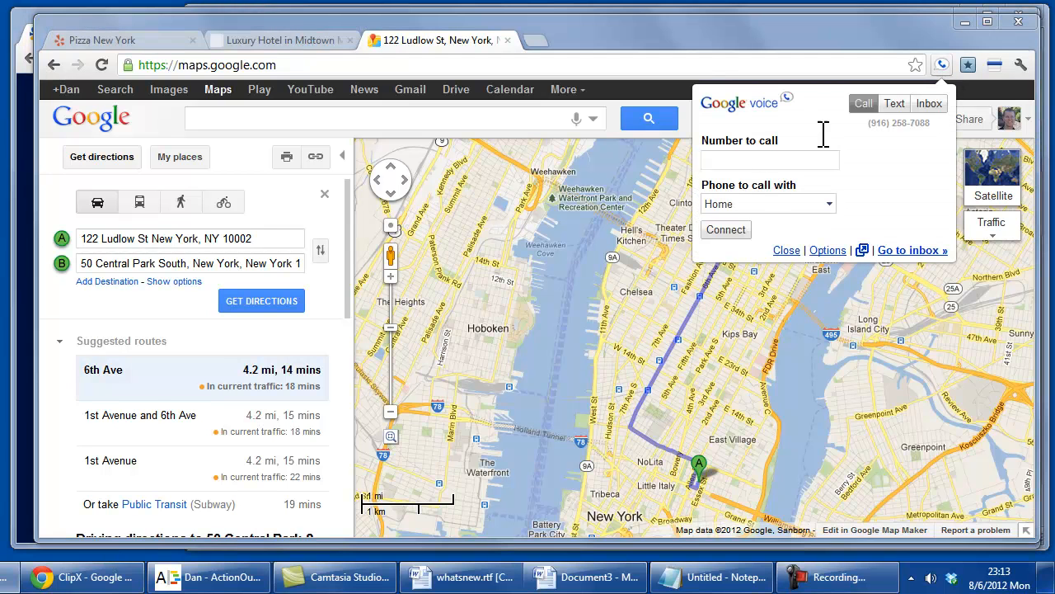
pyautogui.press('ctrl+alt+l')
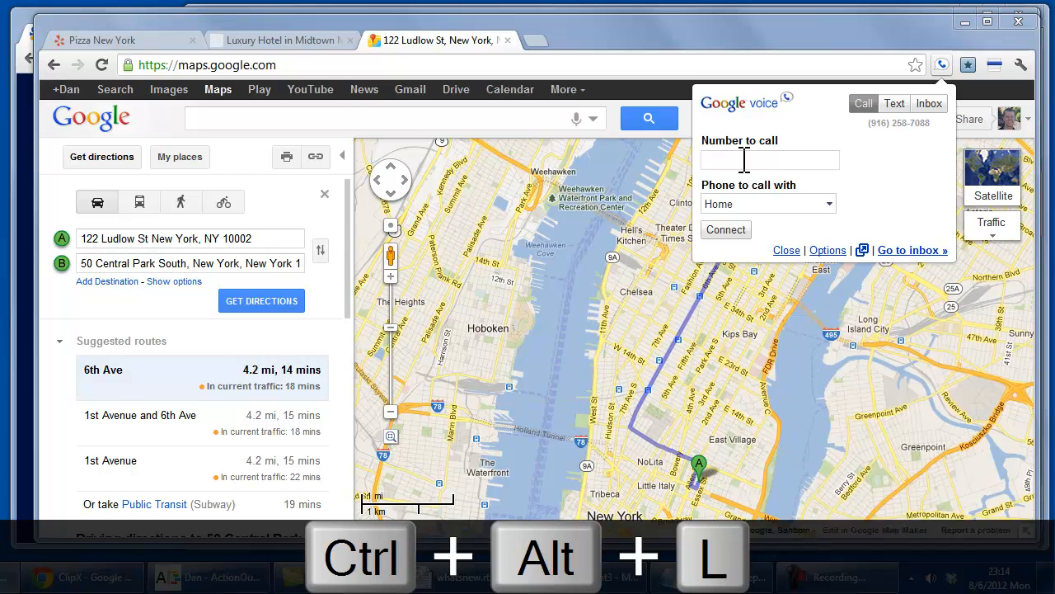
pyautogui.click(770, 159)
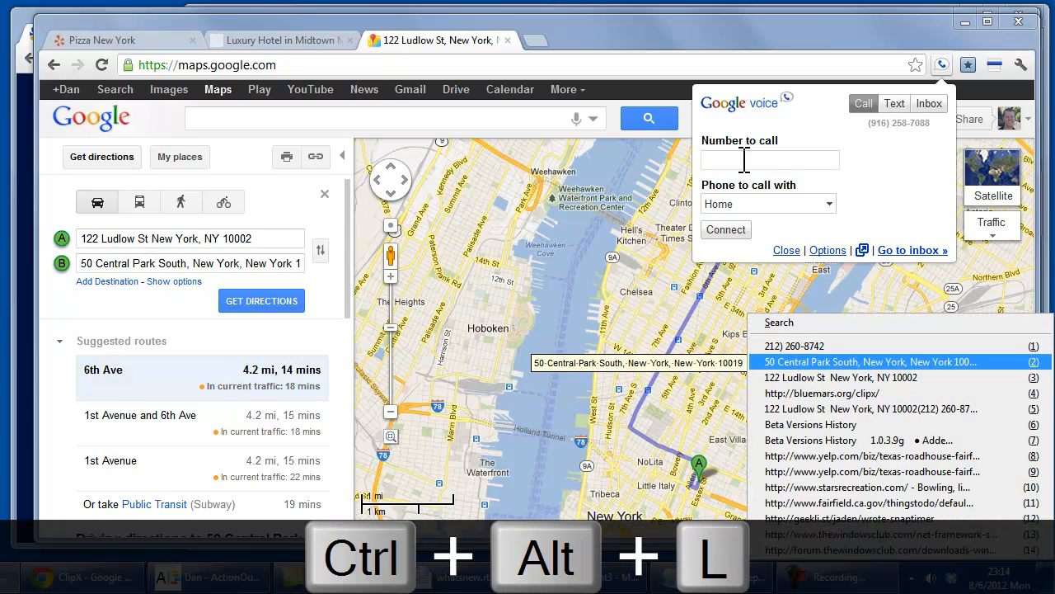
pyautogui.click(769, 160)
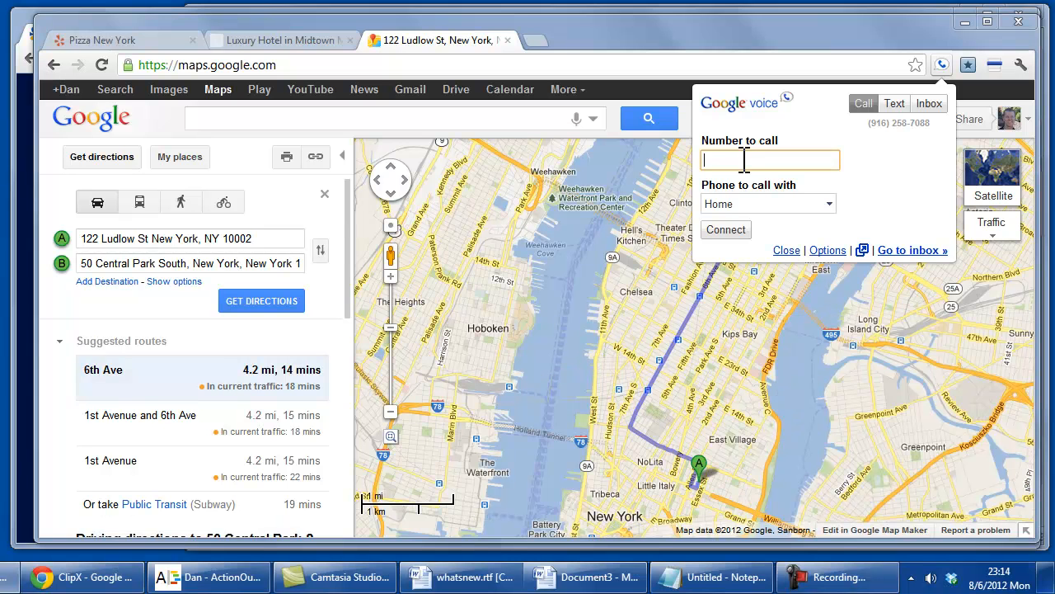
pyautogui.write('(212) 260-8742')
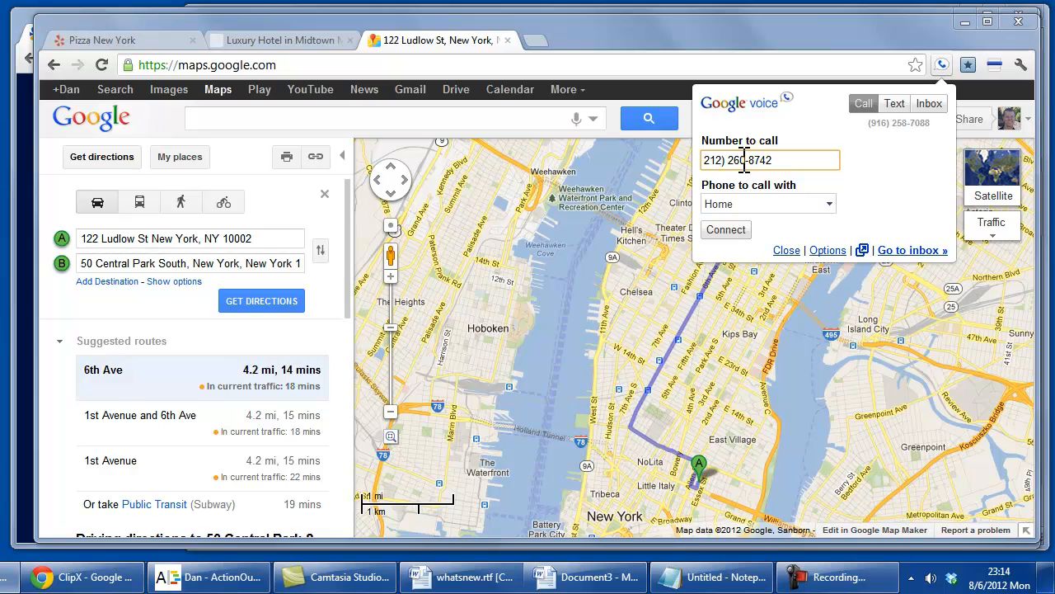
pyautogui.click(786, 250)
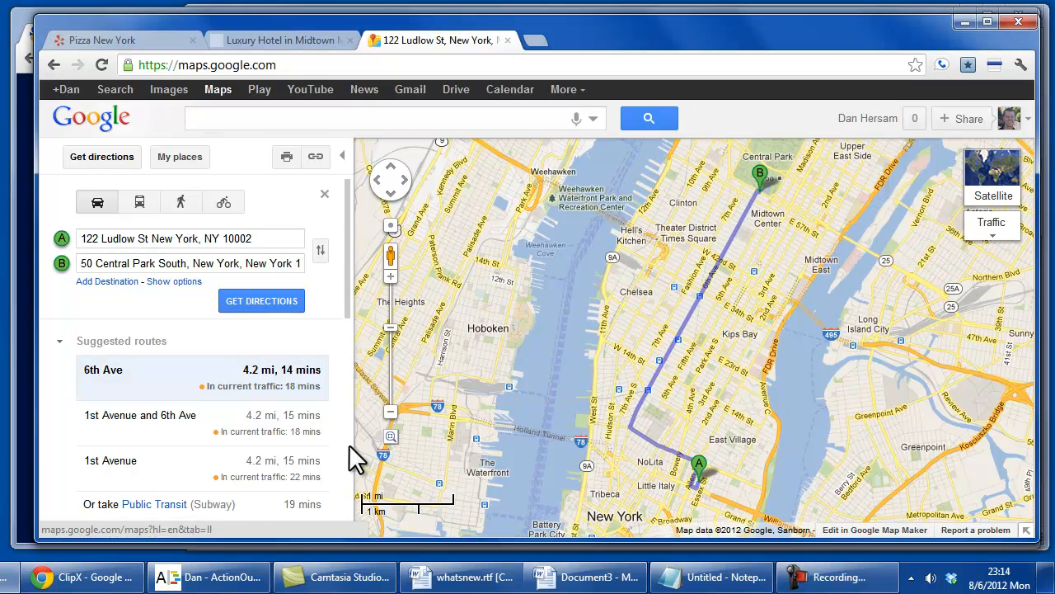
pyautogui.click(724, 576)
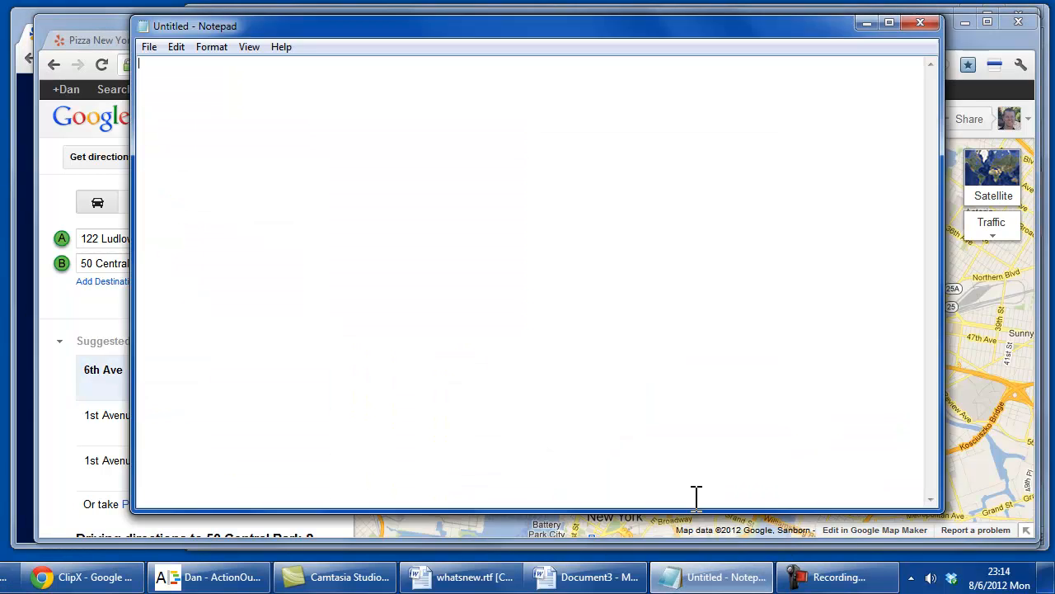
pyautogui.click(888, 22)
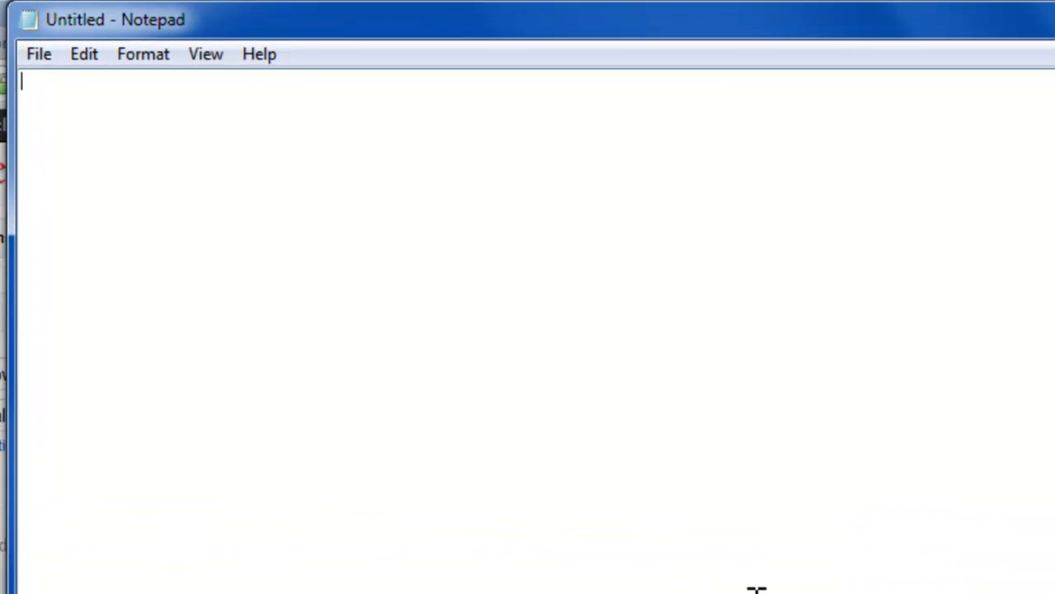
pyautogui.write('Hey Bob,')
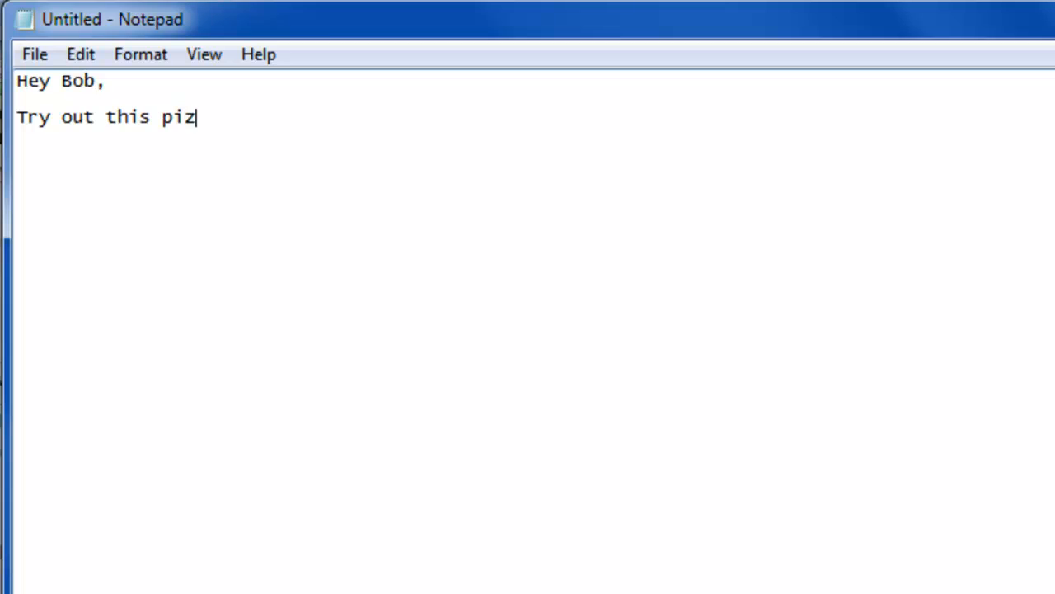
pyautogui.write('za place in')
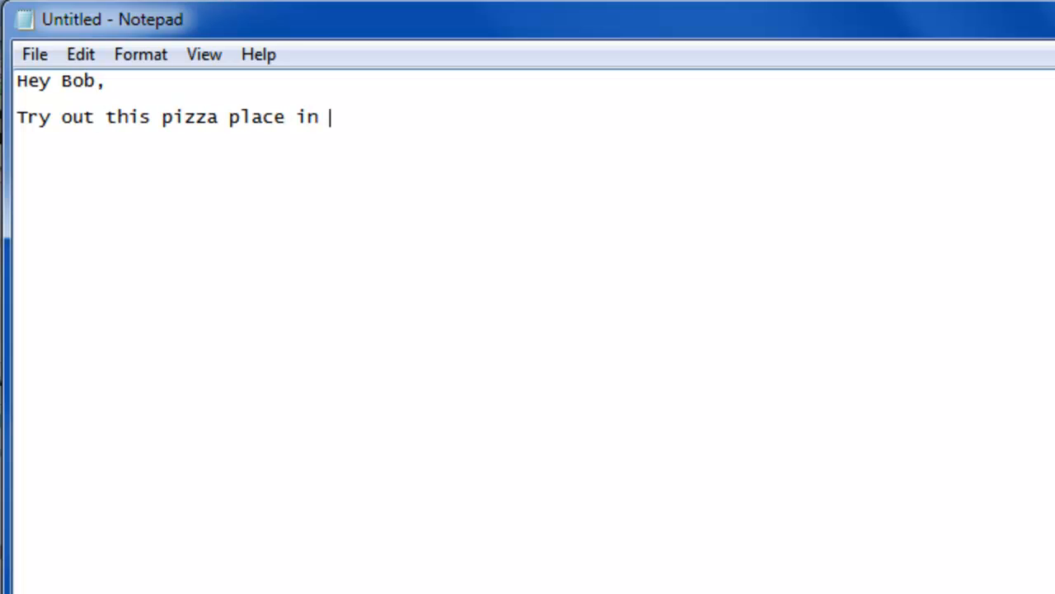
pyautogui.write('New York:')
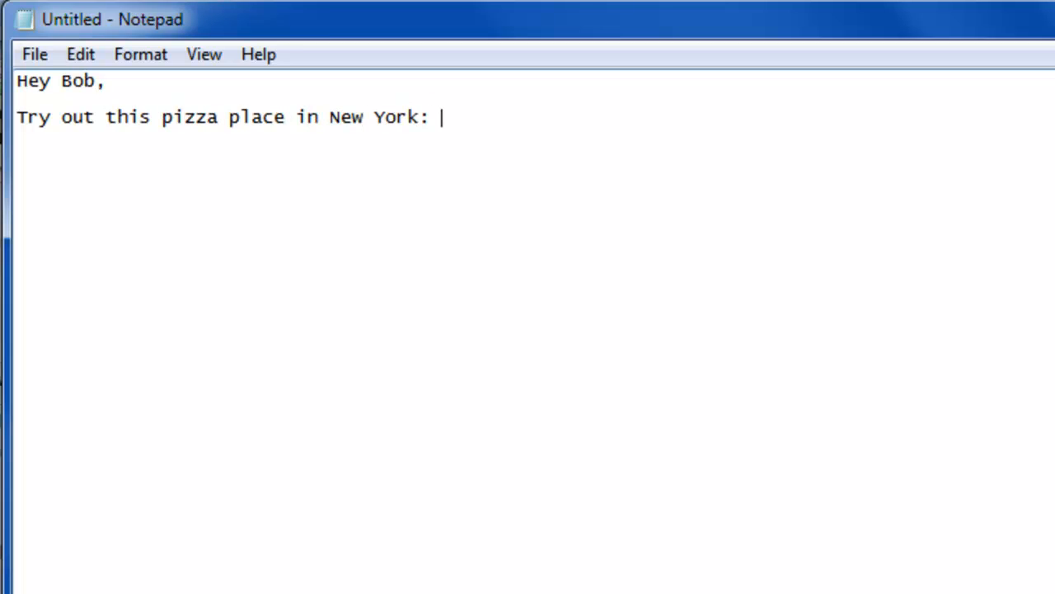
pyautogui.press('ctrl+alt+l')
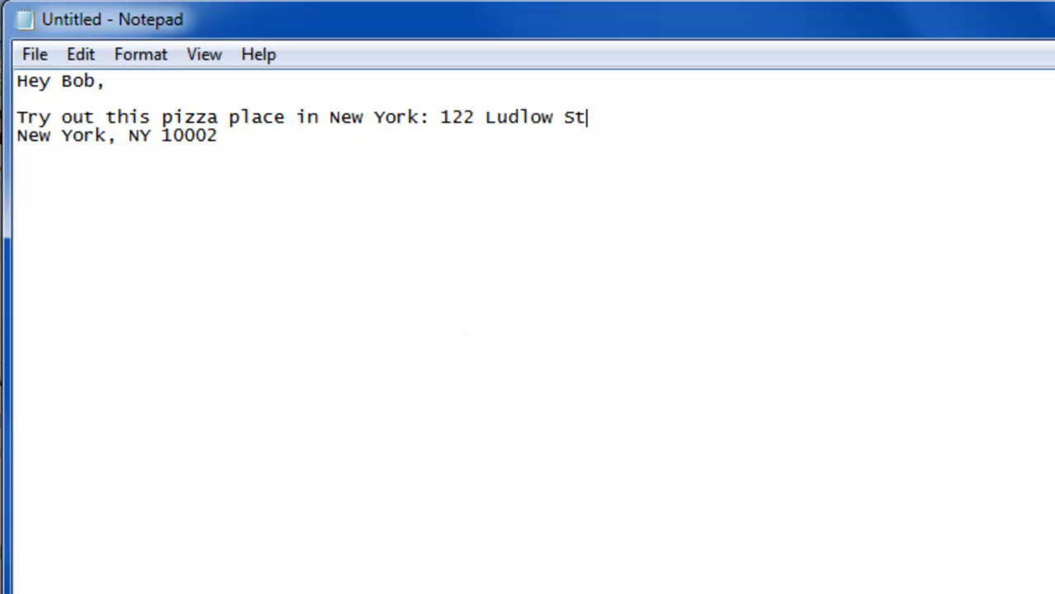
pyautogui.press('ctrl+alt+l')
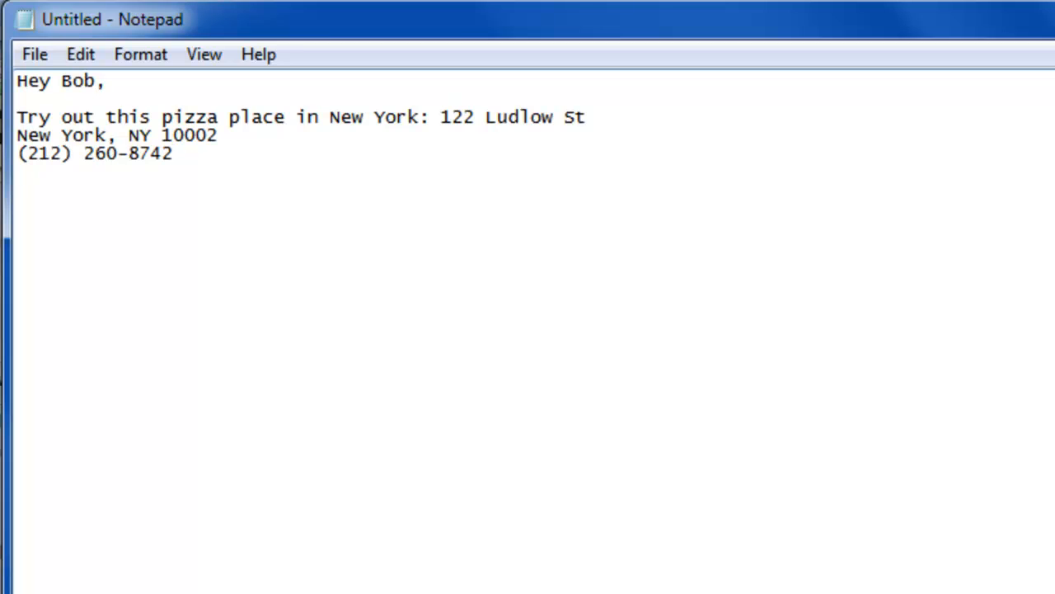
pyautogui.press('ctrl+alt+l')
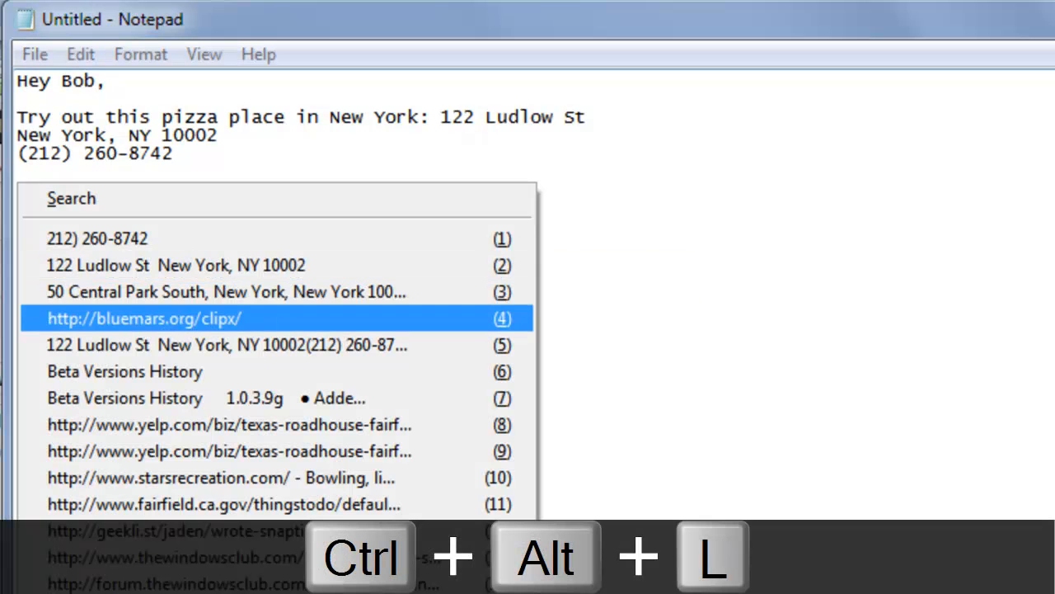
pyautogui.click(143, 318)
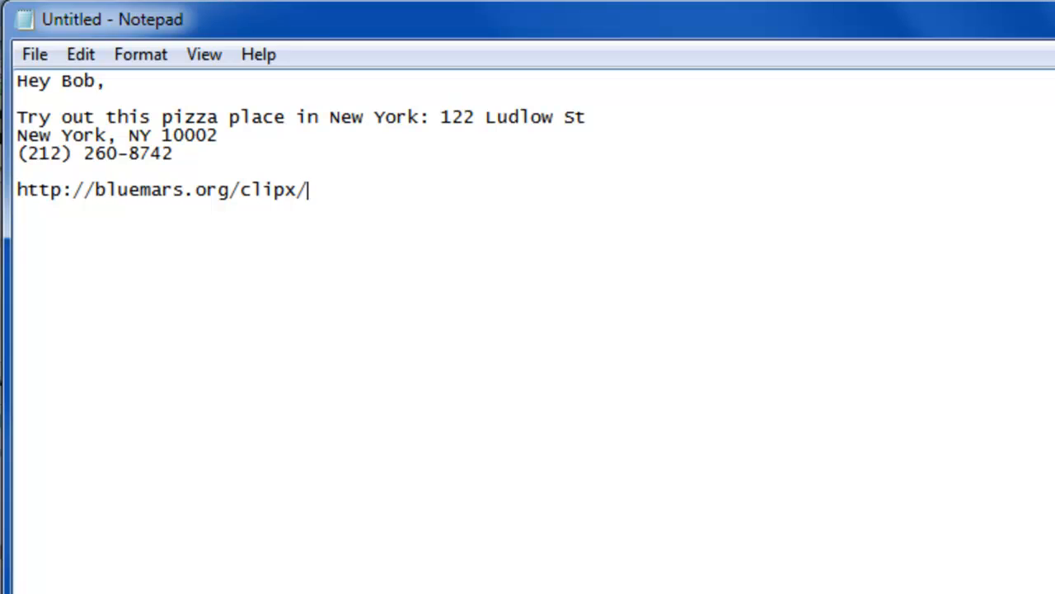
pyautogui.write("Here's the URL fo")
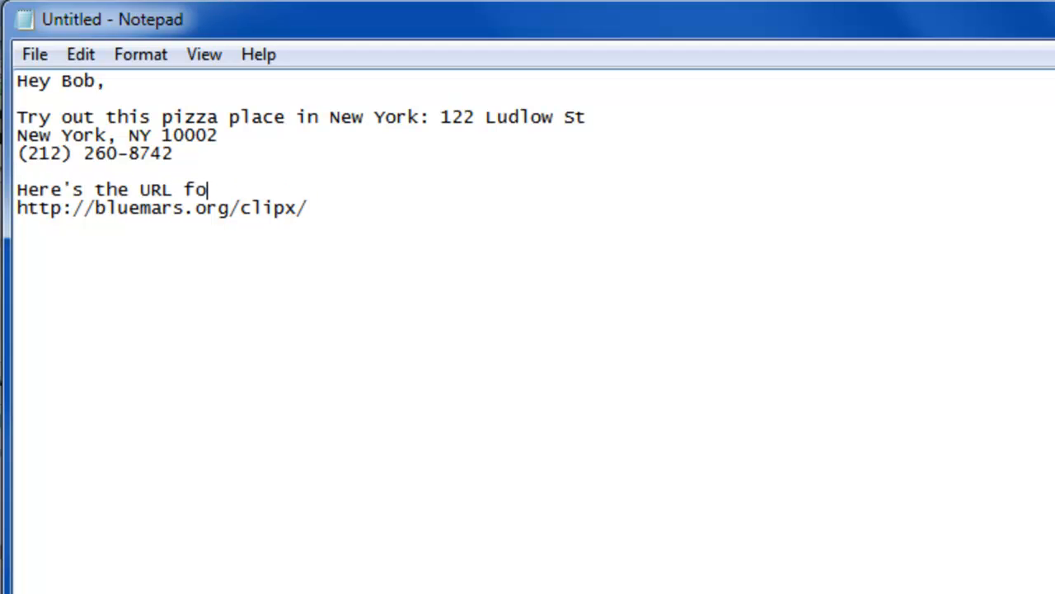
pyautogui.write('r ClipX: http://bluemars.org/clipx/')
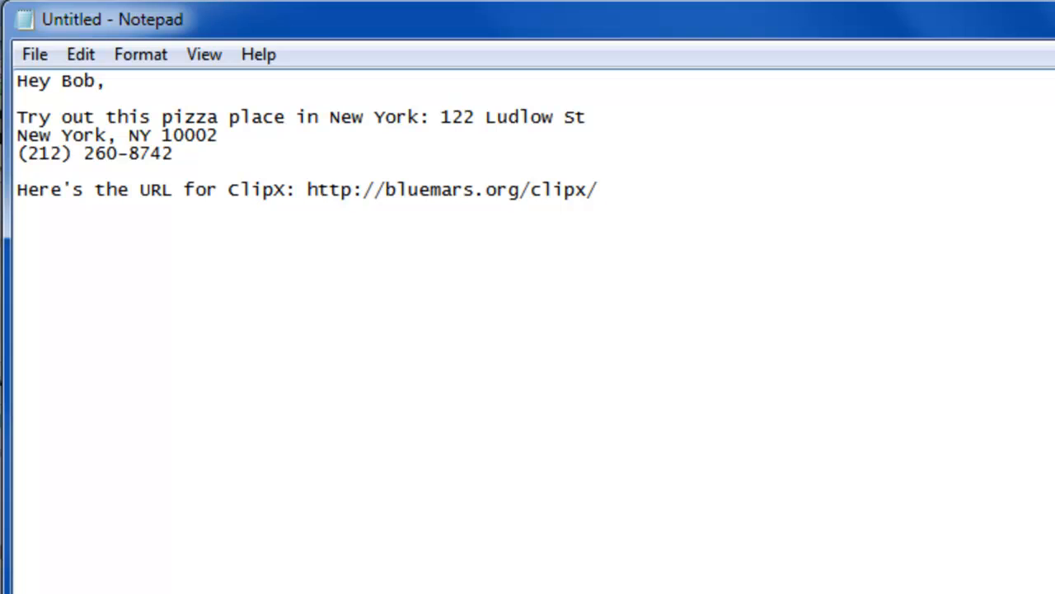
pyautogui.click(598, 189)
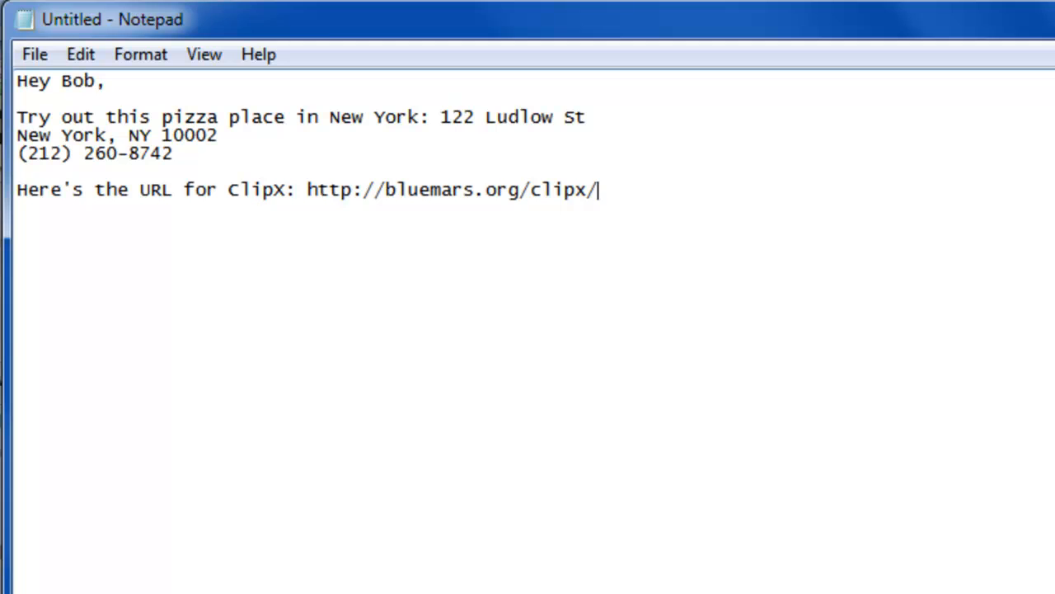
# Restore down the Notepad window, click in its text, then bring Word's whatsnew.rtf forward.
pyautogui.click(889, 22)
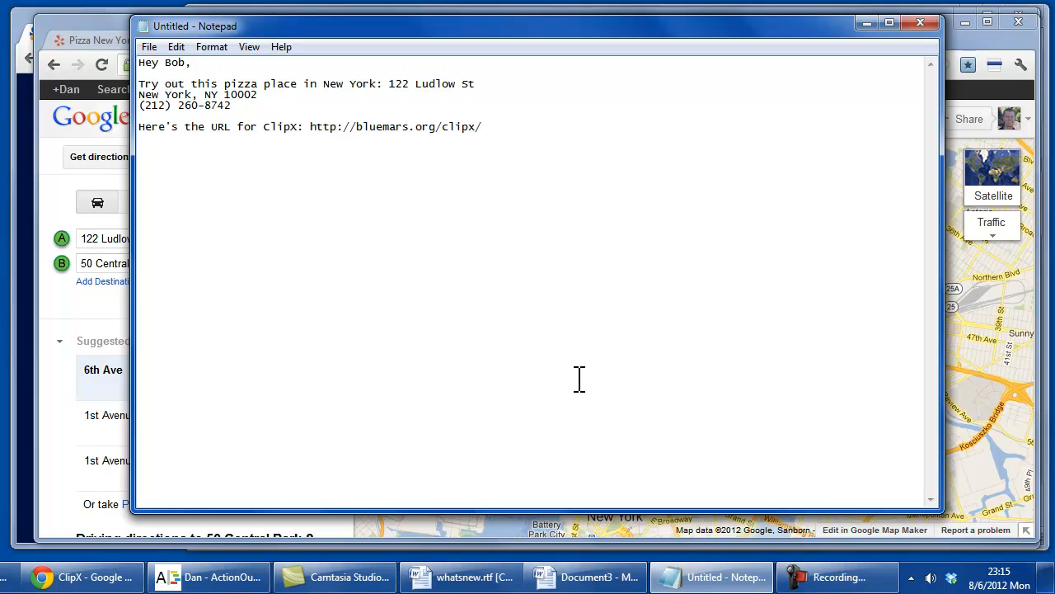
pyautogui.click(482, 126)
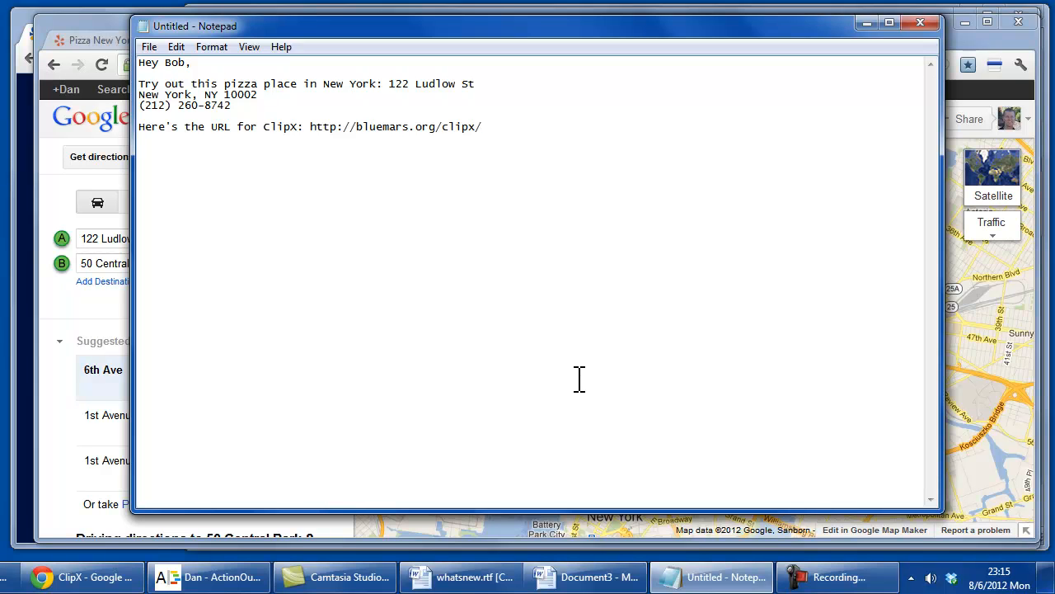
pyautogui.click(481, 126)
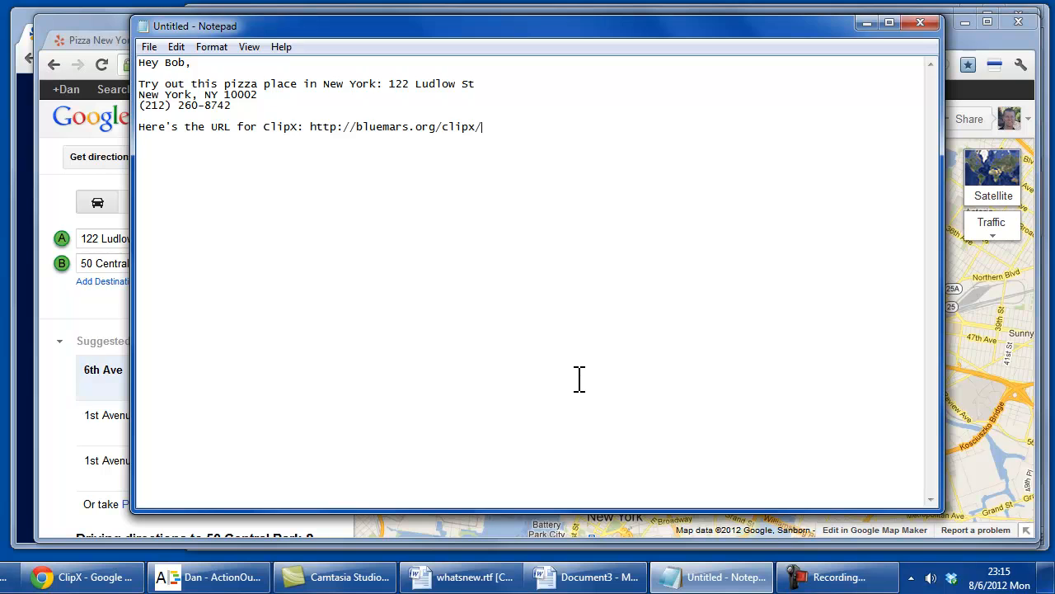
pyautogui.click(461, 577)
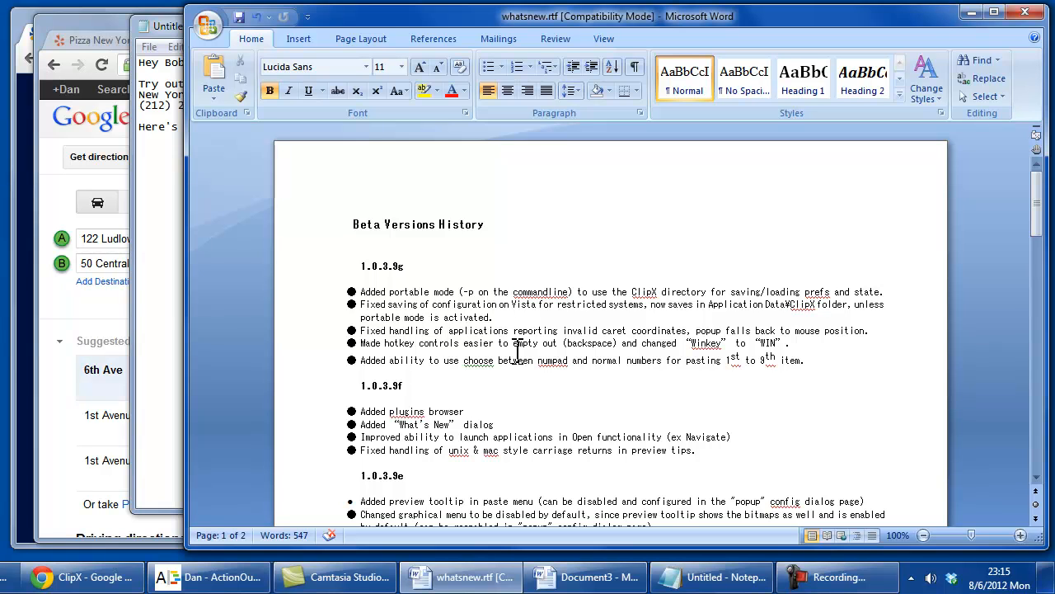
# Copy the Beta Versions History heading and 1.0.3.9g, paste formatted into Document3, then undo.
pyautogui.tripleClick(418, 223)
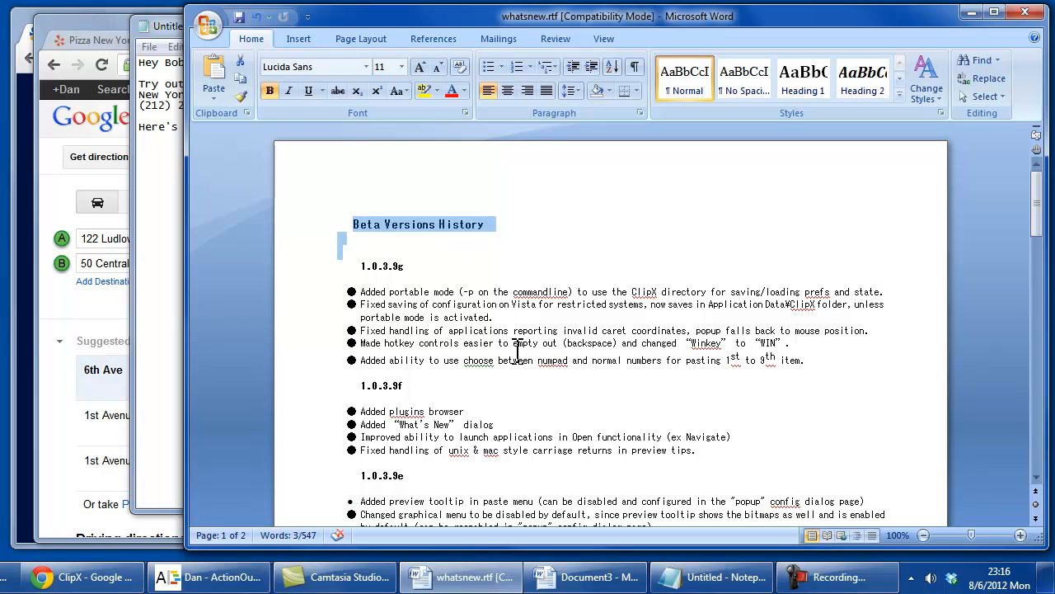
pyautogui.doubleClick(382, 266)
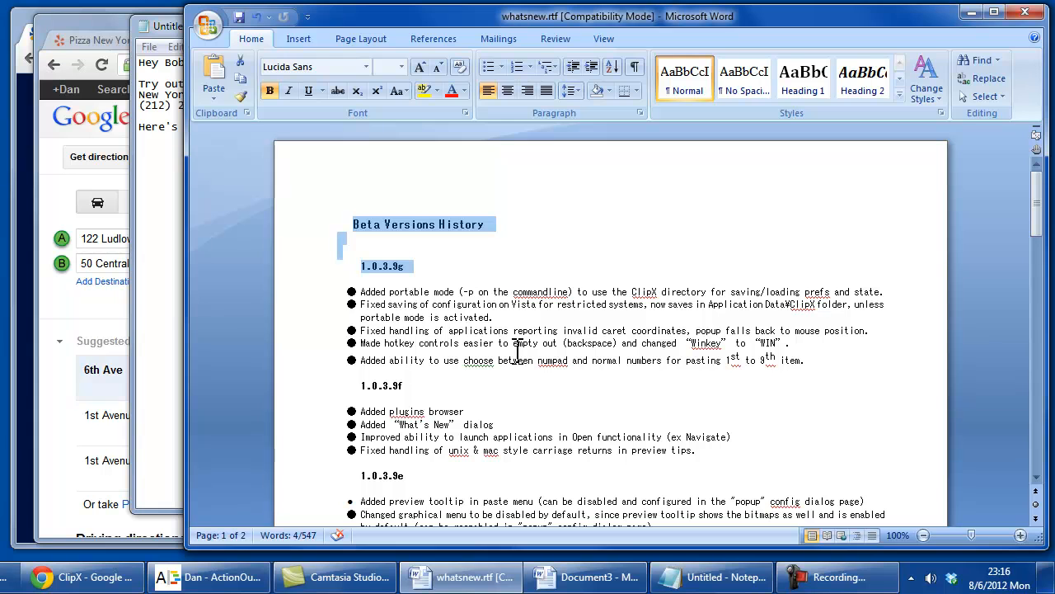
pyautogui.press('ctrl+v')
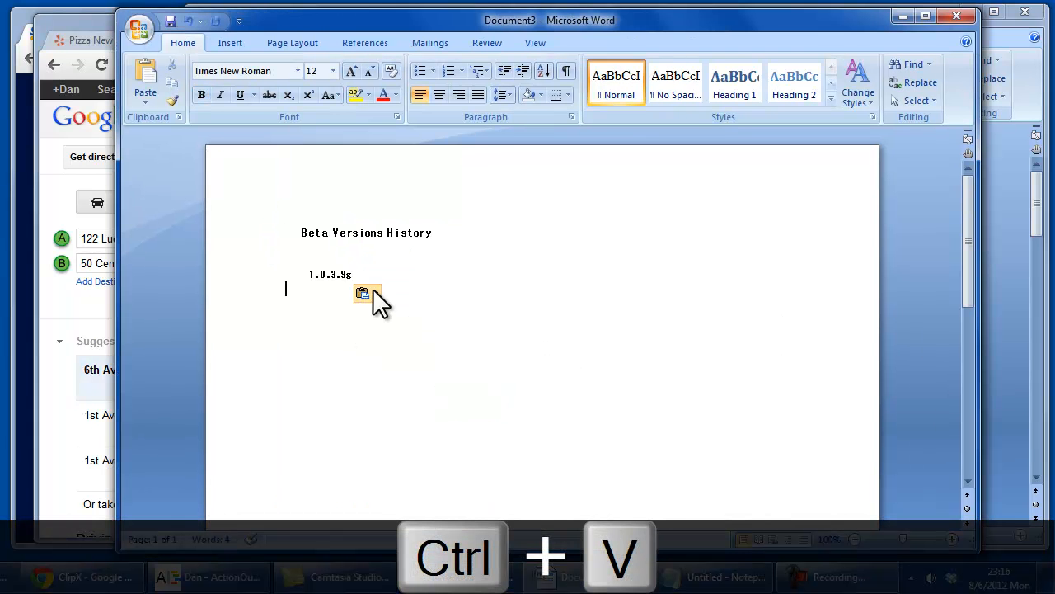
pyautogui.click(367, 292)
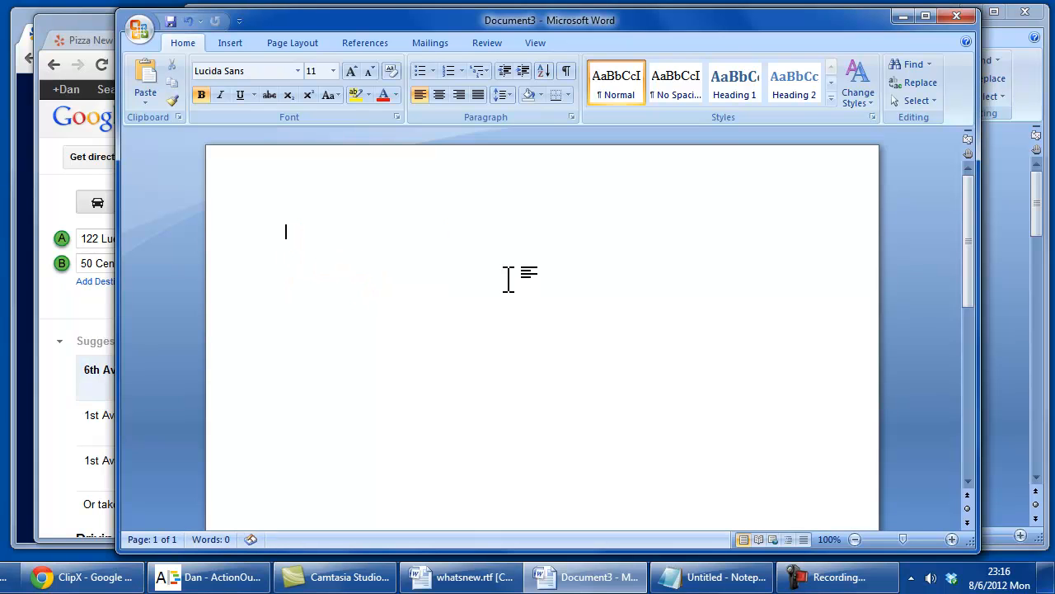
pyautogui.press('ctrl+alt+l')
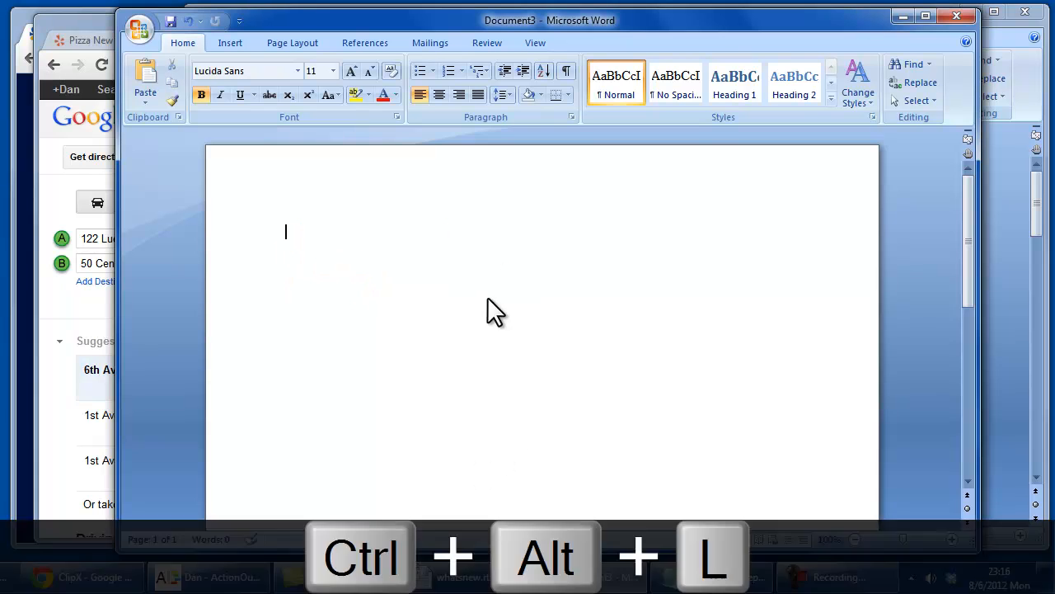
# Repaste the heading and 1.0.3.9g as plain text via ClipX history and copy it.
pyautogui.press('ctrl+alt+l')
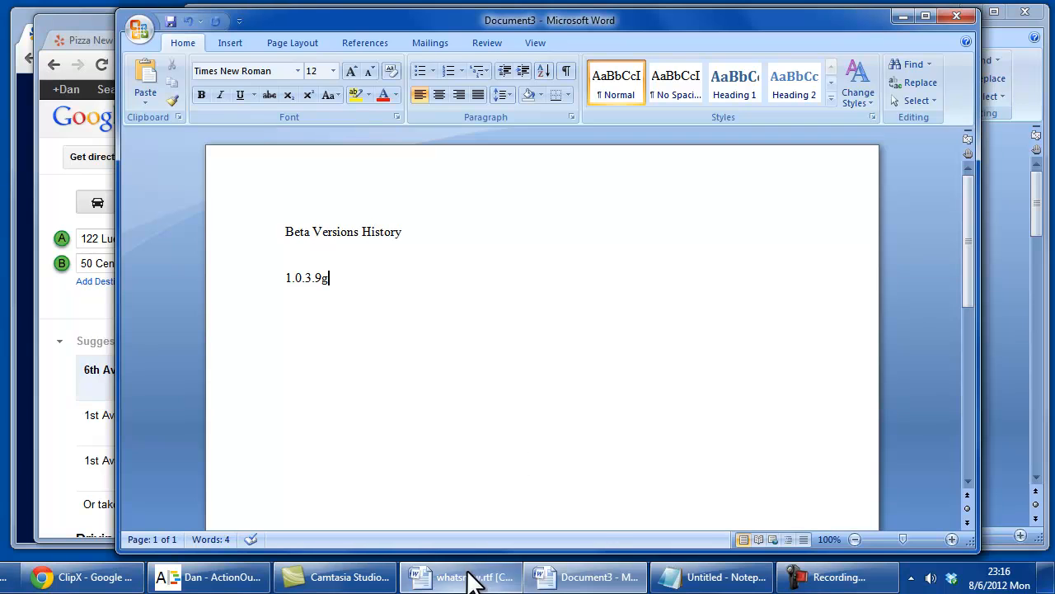
pyautogui.press('ctrl+a')
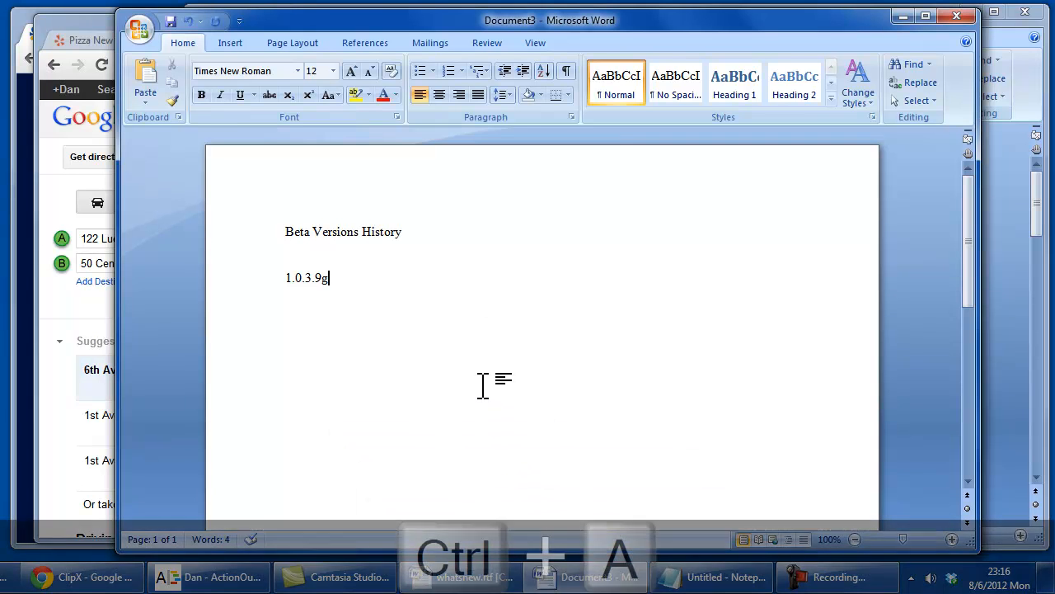
pyautogui.press('ctrl+alt+l')
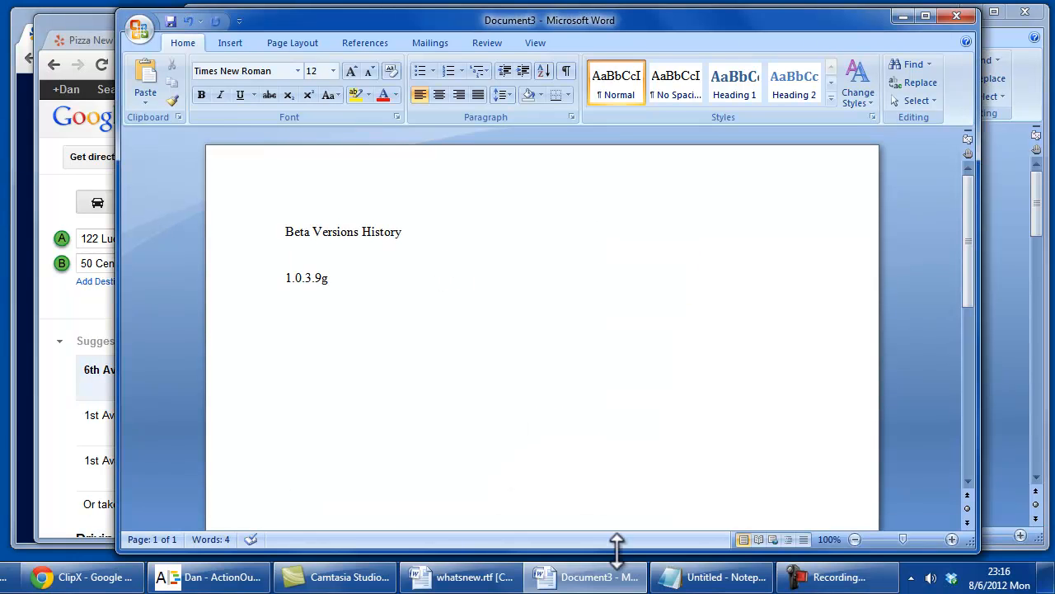
pyautogui.moveTo(560, 367)
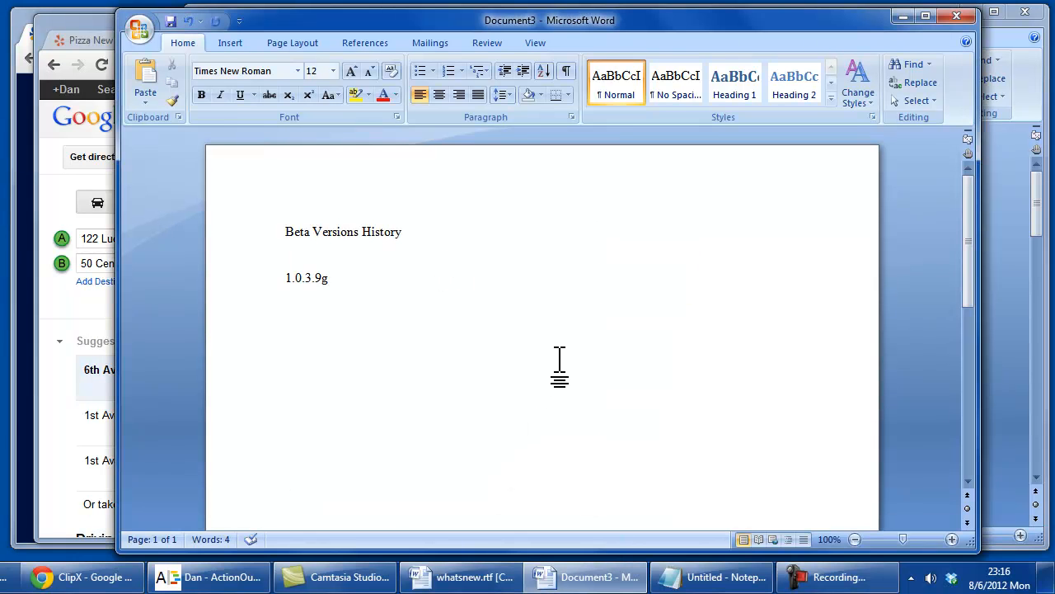
pyautogui.press('ctrl+n')
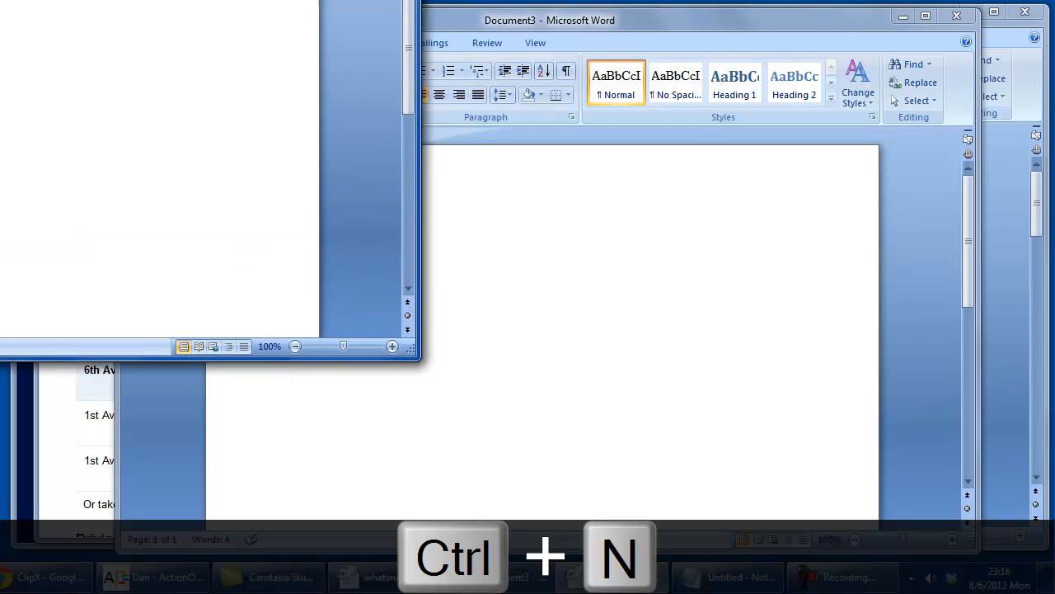
# Create Document4 holding Beta Versions History and 1.0.3.9g in its own Calibri font.
pyautogui.press('ctrl+n')
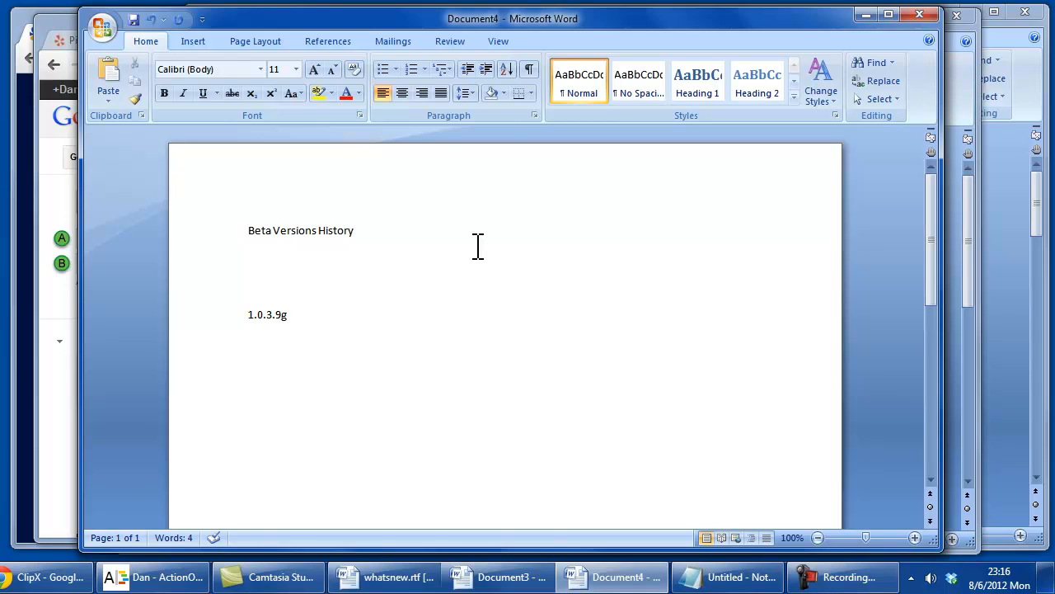
pyautogui.click(287, 314)
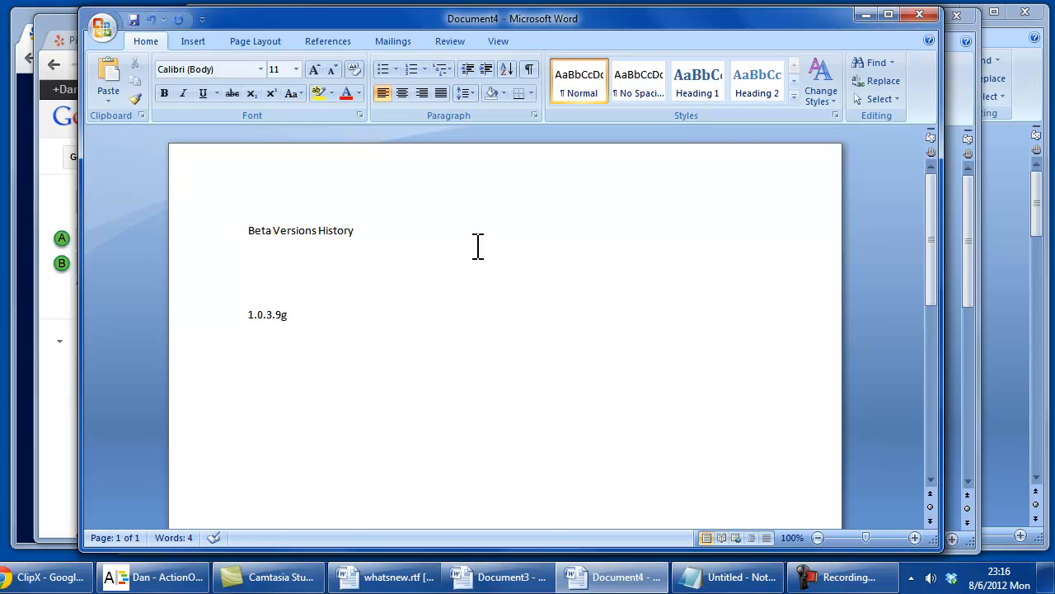
pyautogui.click(287, 314)
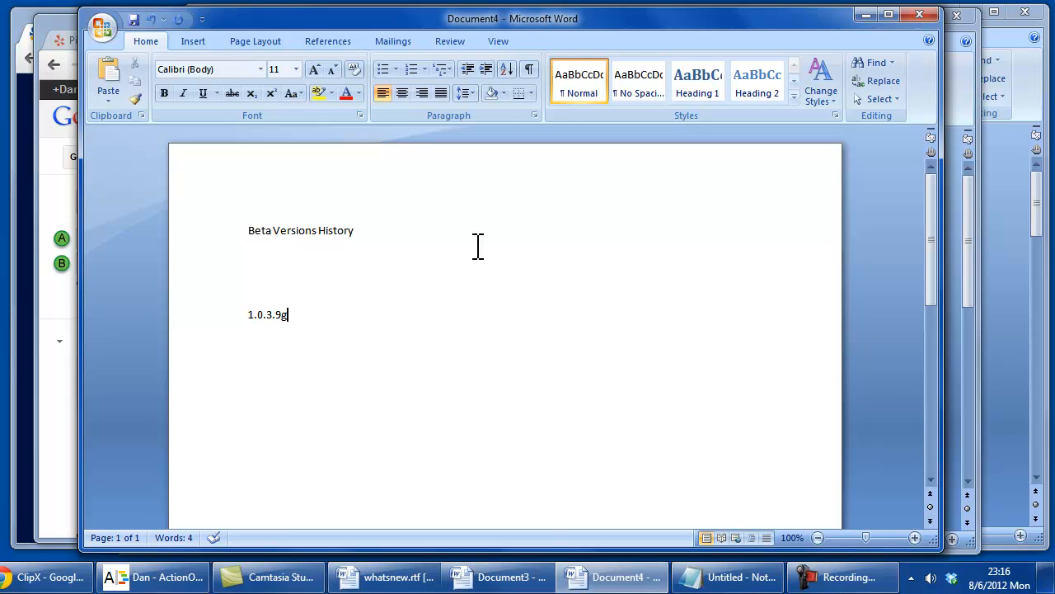
pyautogui.moveTo(597, 227)
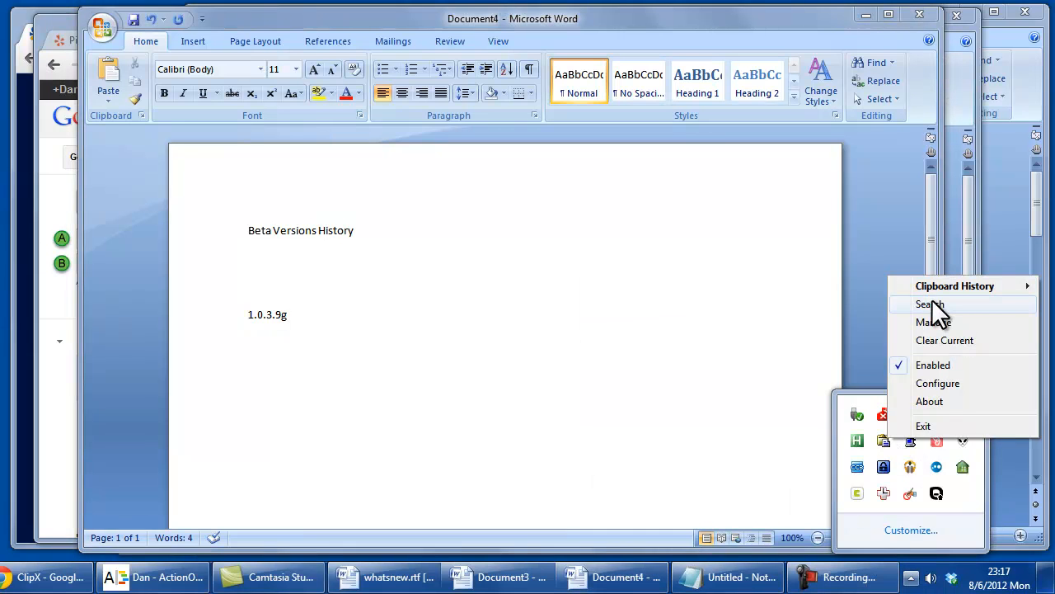
# Search ClipX history for 'new' to show the New York addresses, then open Manage.
pyautogui.click(926, 305)
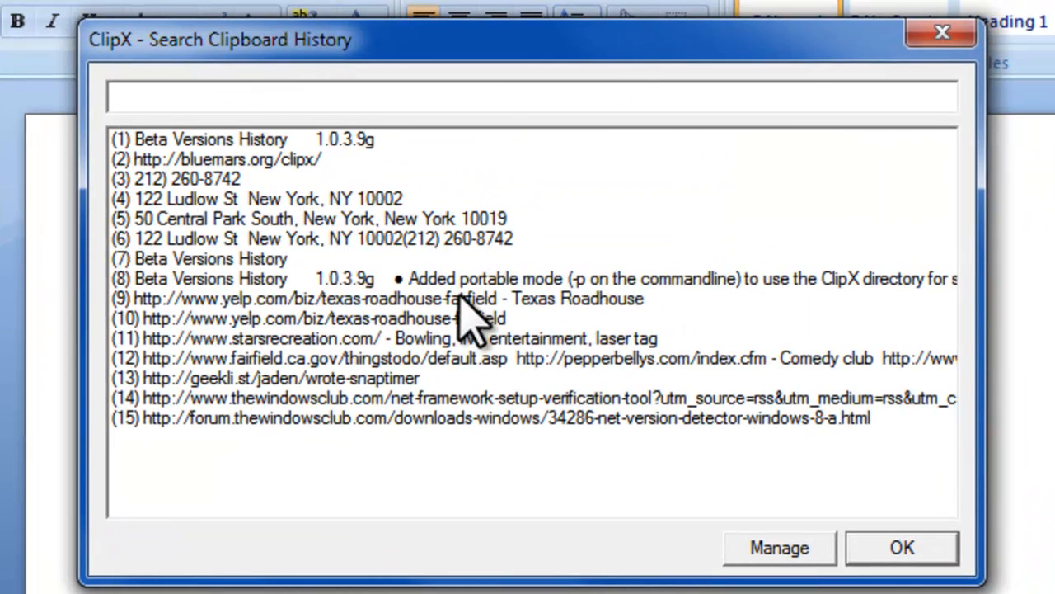
pyautogui.write('new')
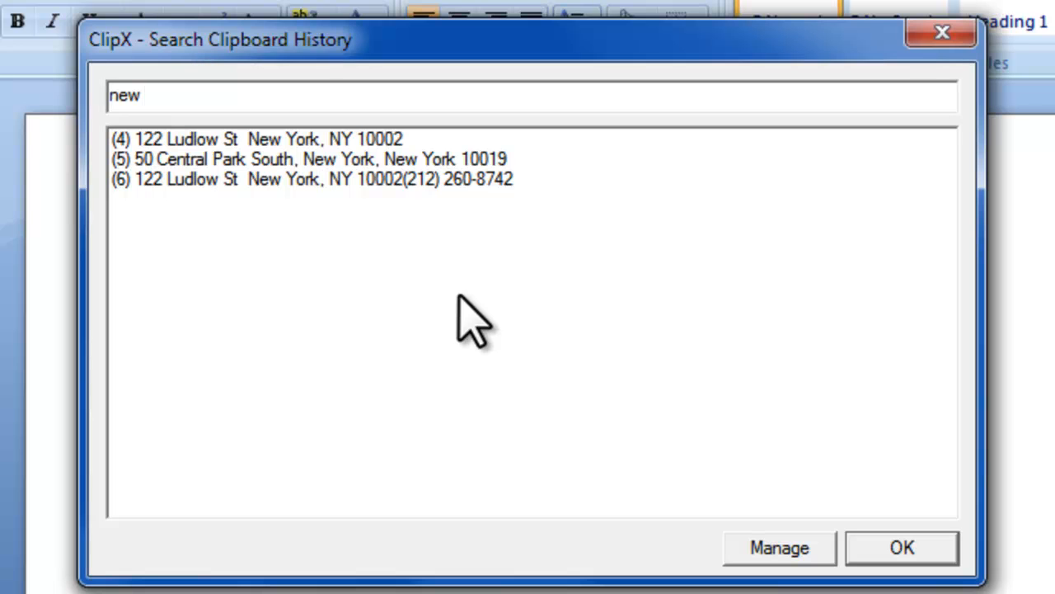
pyautogui.moveTo(775, 560)
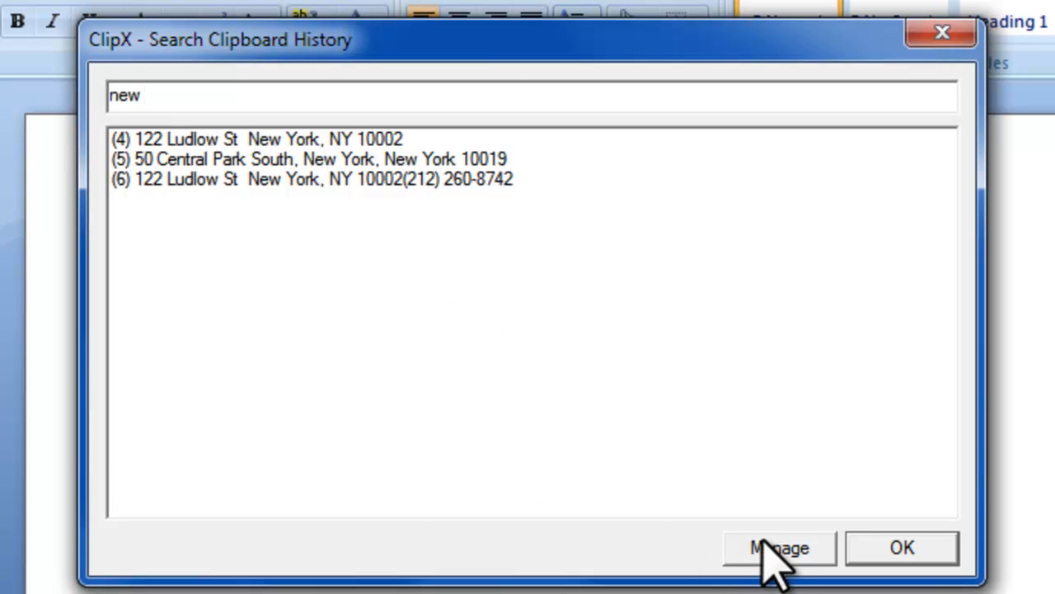
pyautogui.click(778, 547)
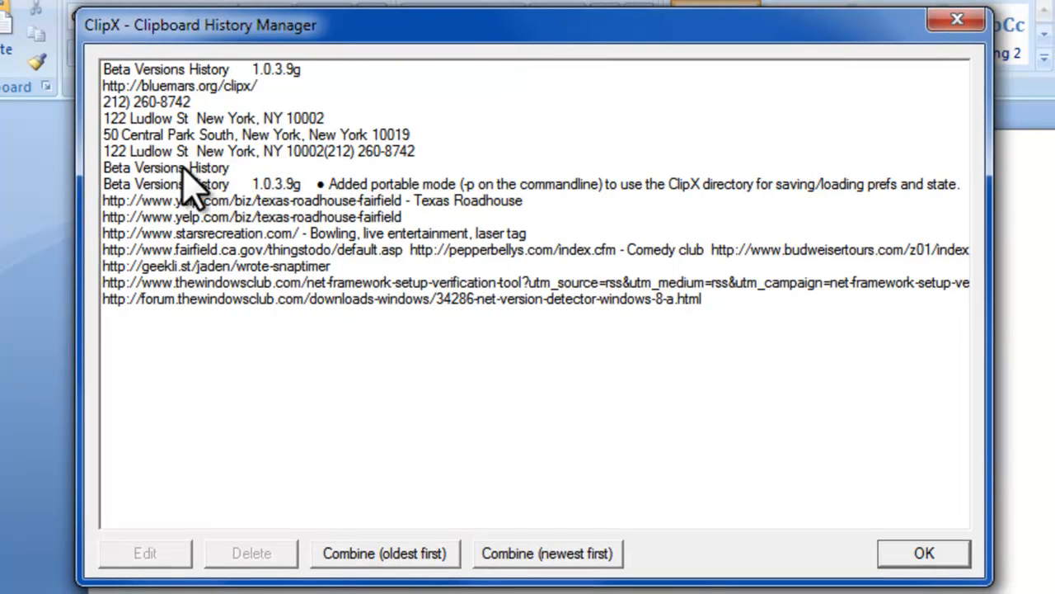
# Delete the lone Beta Versions History entry and combine the phone and Ludlow address entries.
pyautogui.click(164, 166)
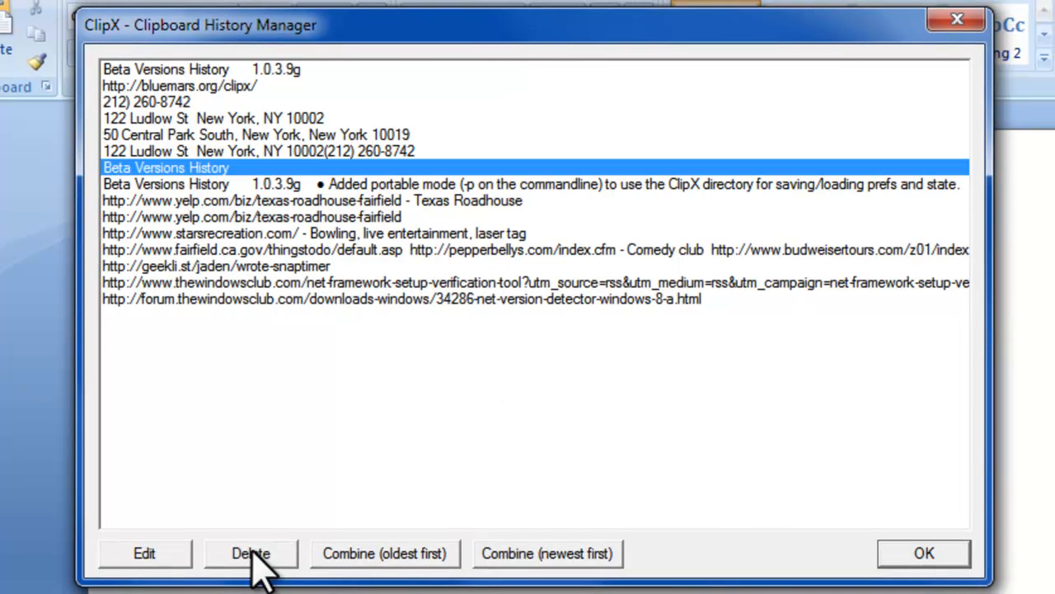
pyautogui.click(251, 553)
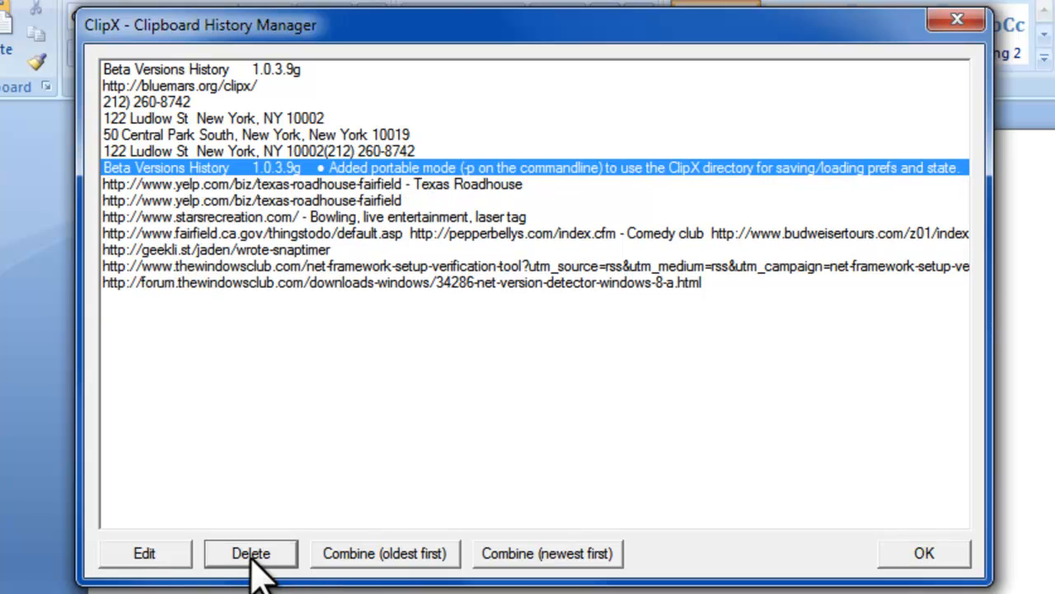
pyautogui.moveTo(375, 553)
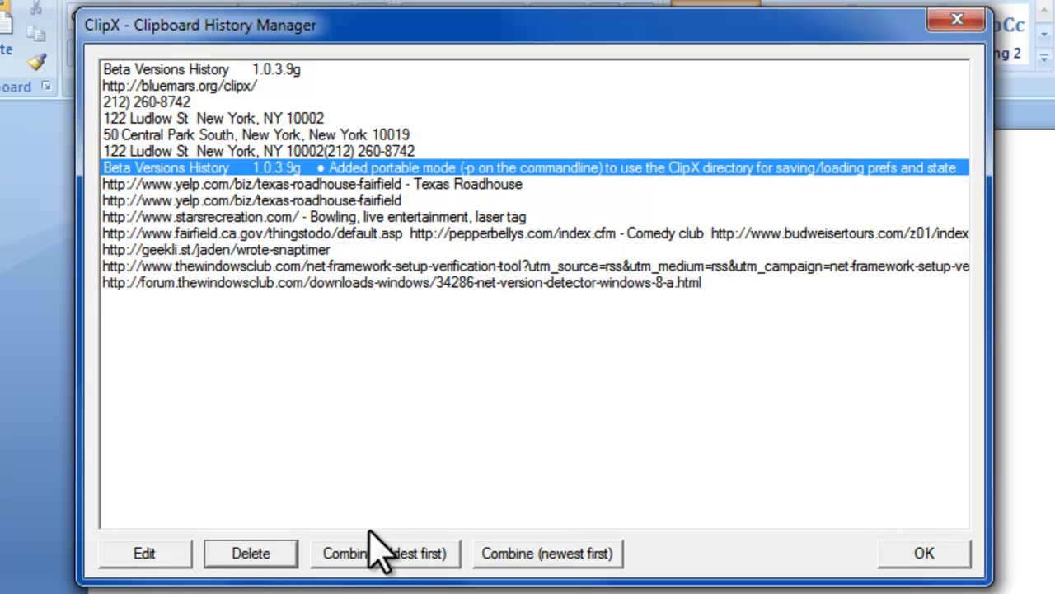
pyautogui.moveTo(218, 202)
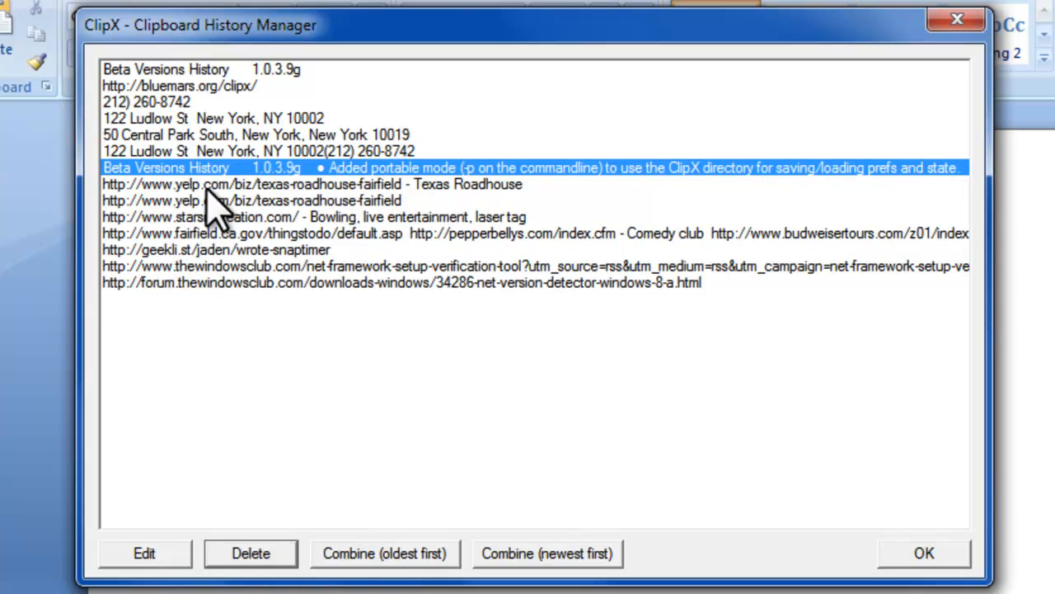
pyautogui.moveTo(189, 123)
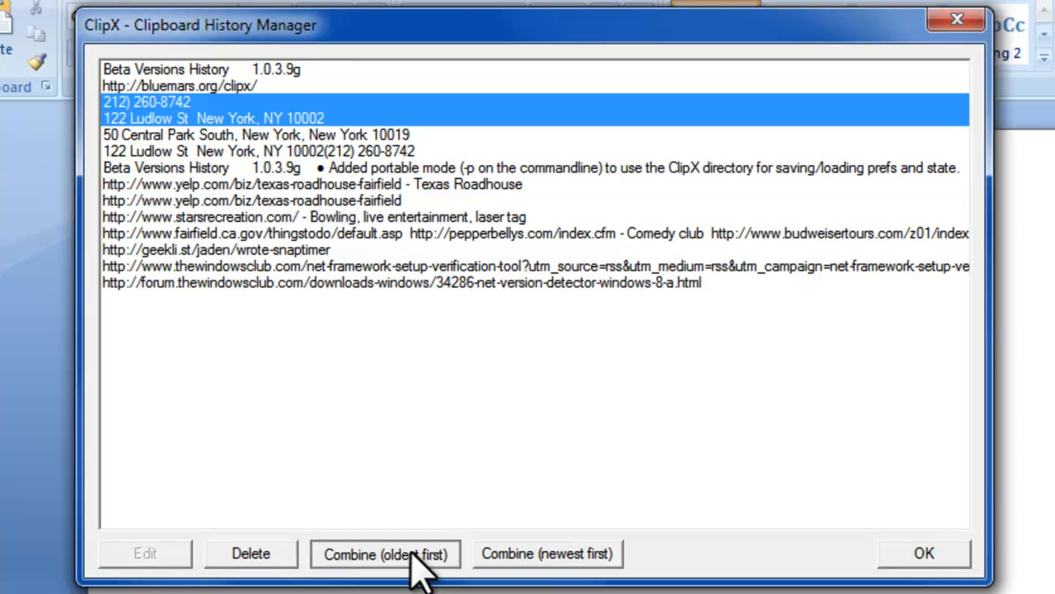
pyautogui.click(385, 553)
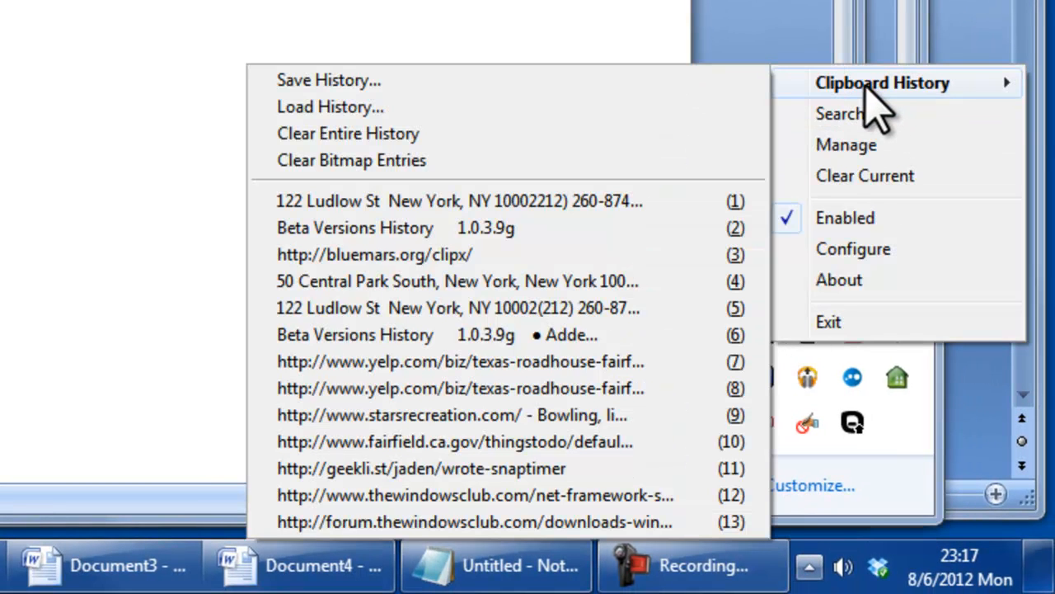
pyautogui.moveTo(330, 80)
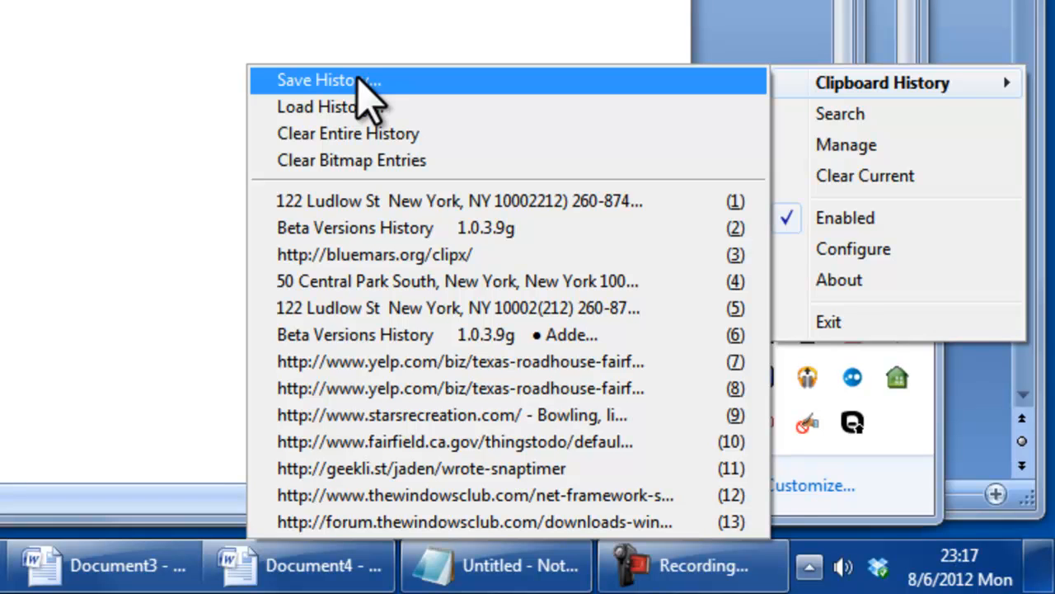
pyautogui.moveTo(362, 174)
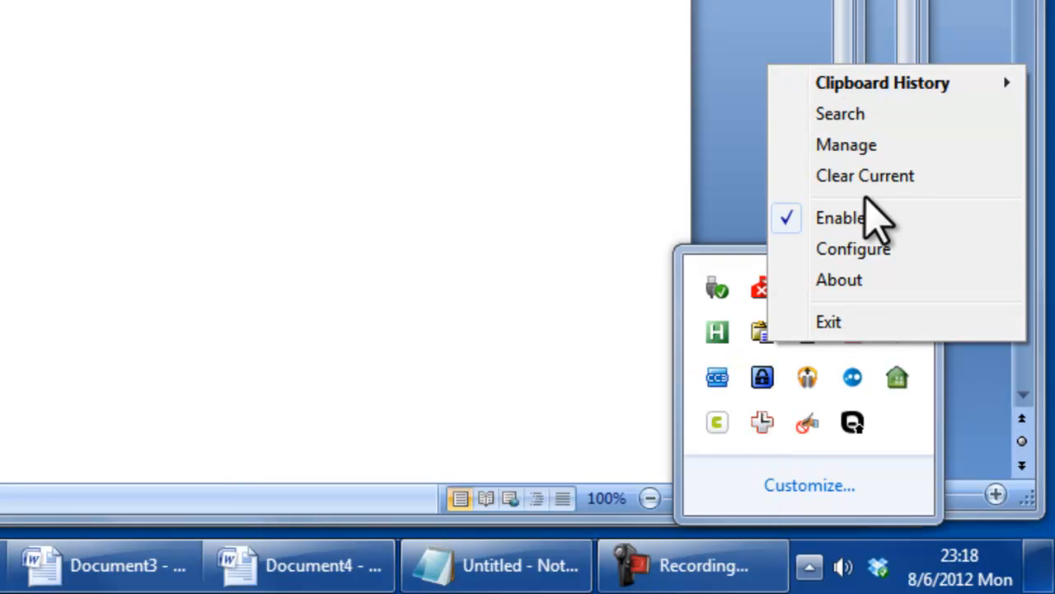
# Open ClipX Configuration, reviewing General (25 clipboards remembered), then the Hotkeys page (Ctrl+Alt+L).
pyautogui.click(852, 248)
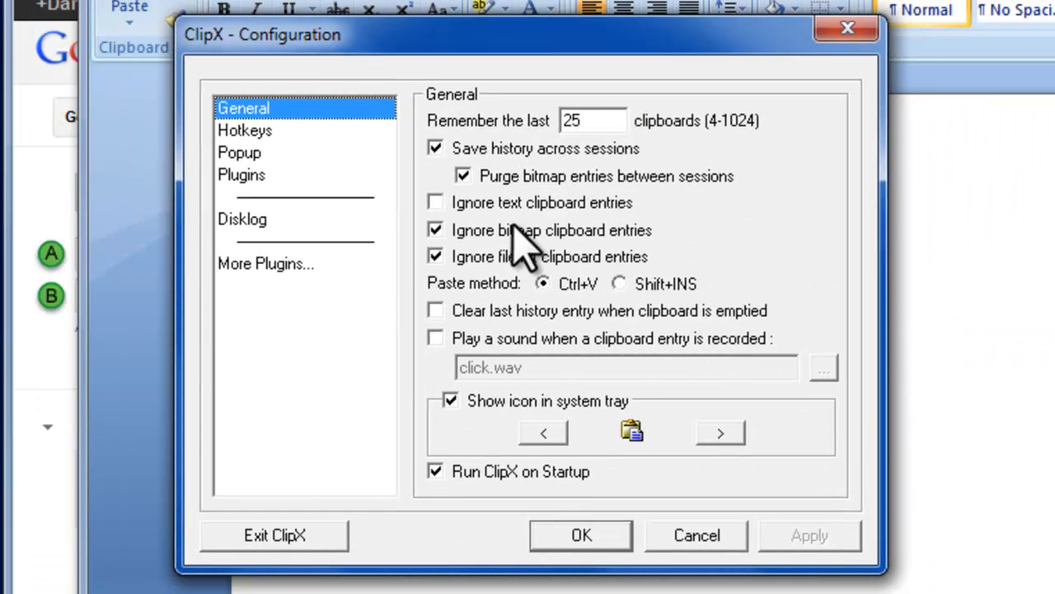
pyautogui.moveTo(598, 120)
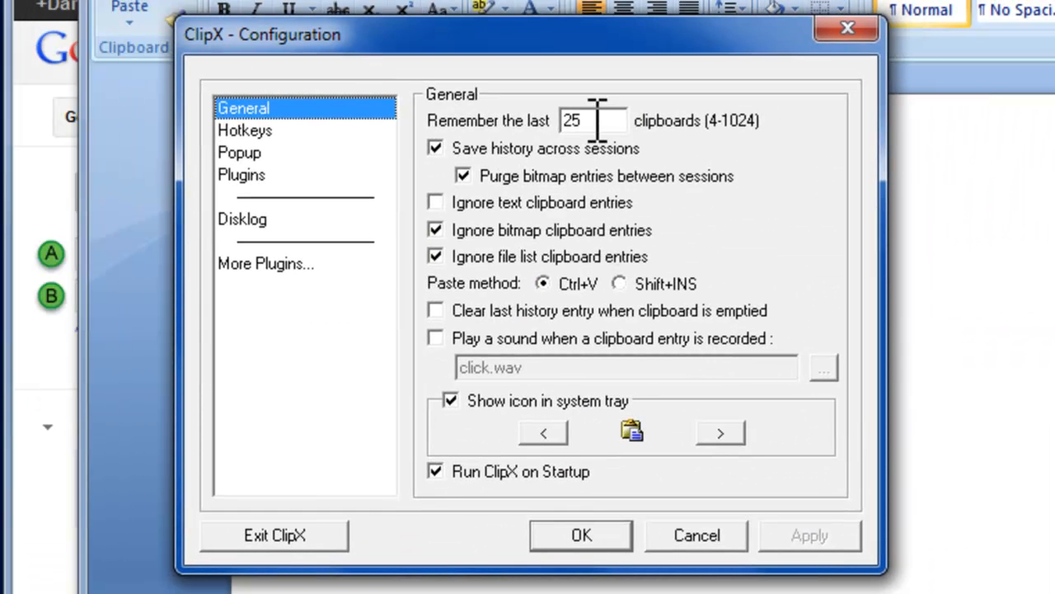
pyautogui.moveTo(742, 149)
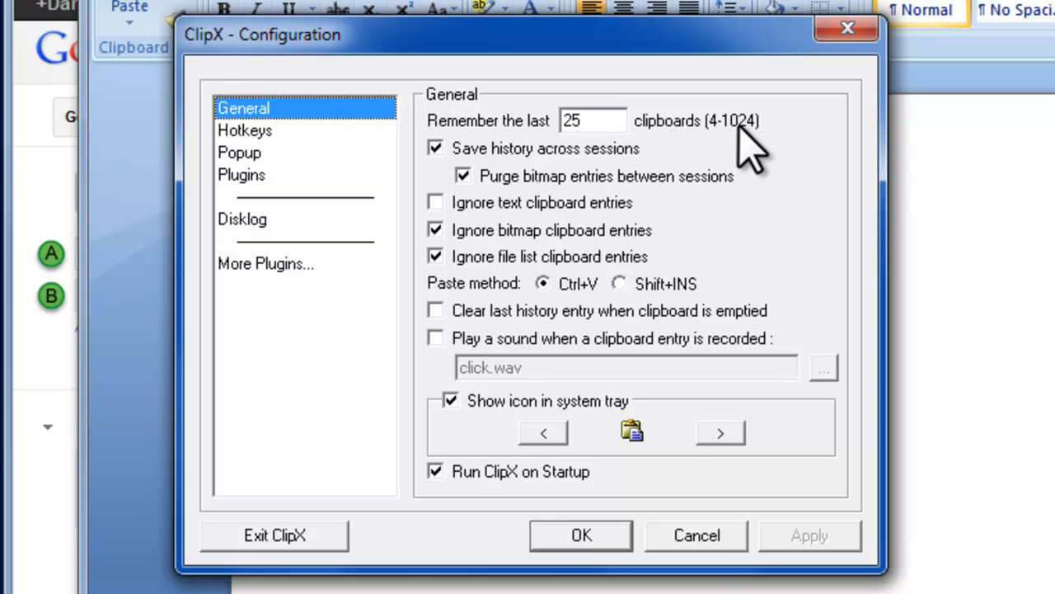
pyautogui.moveTo(839, 264)
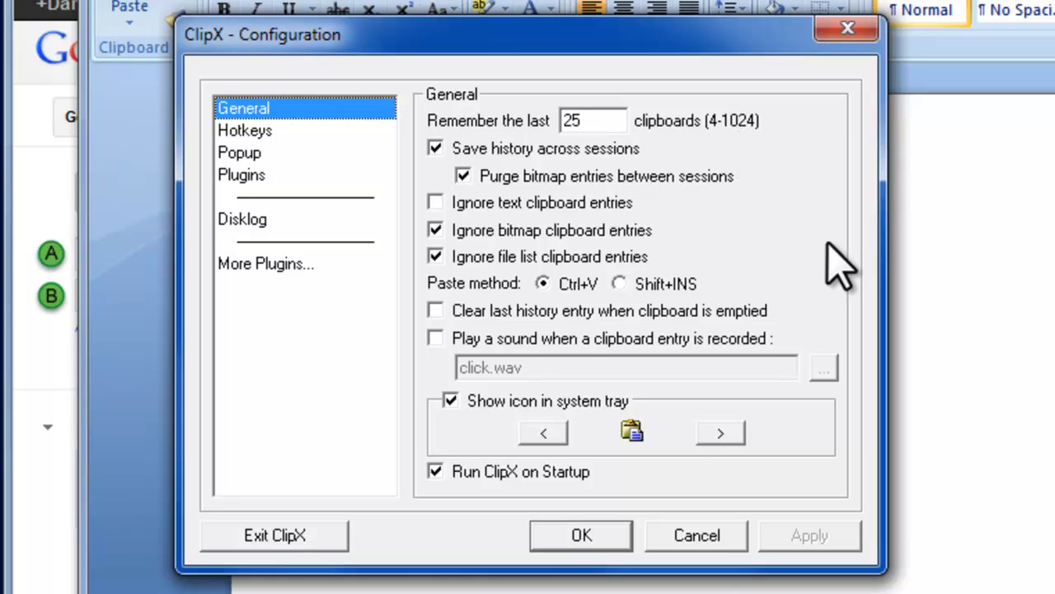
pyautogui.moveTo(515, 251)
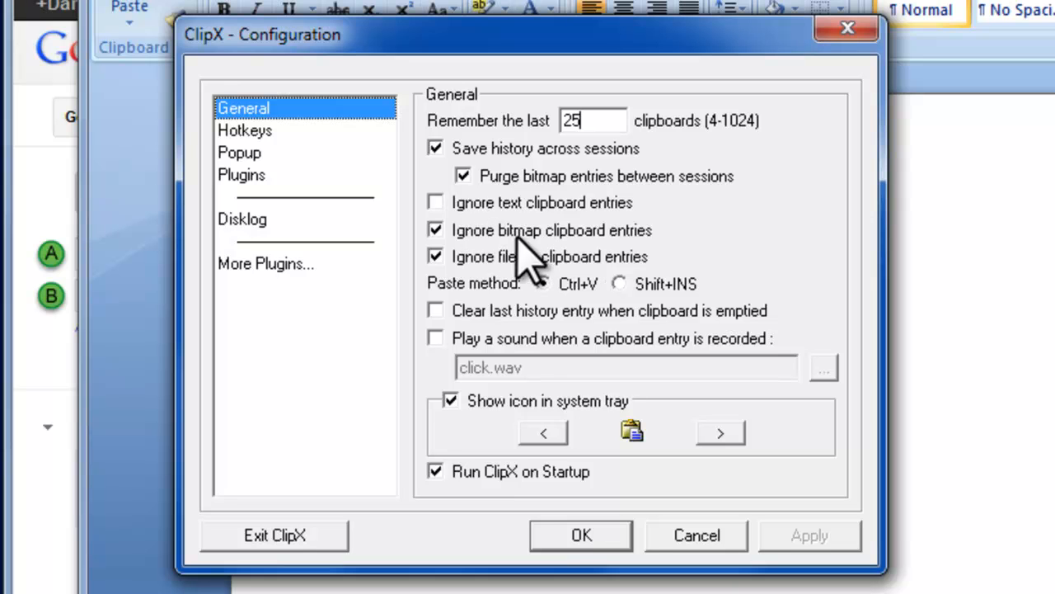
pyautogui.click(542, 284)
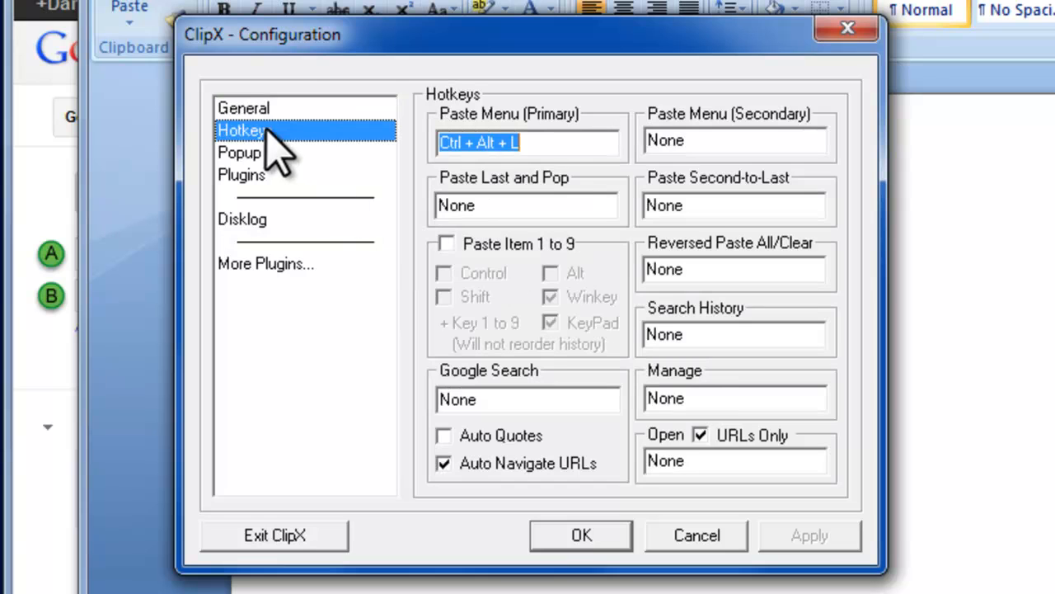
pyautogui.moveTo(573, 177)
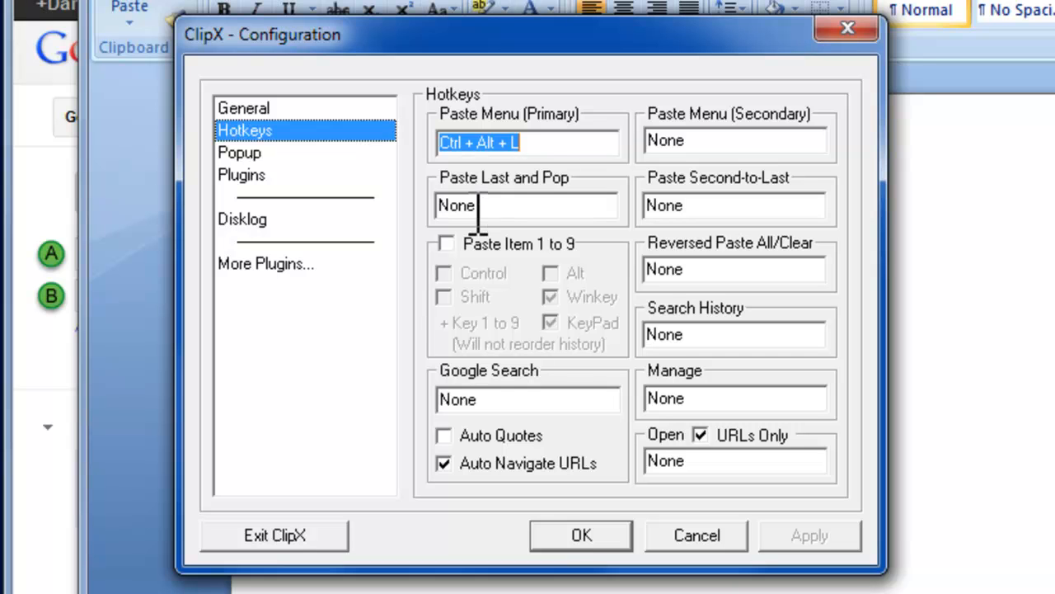
# Review the Popup settings, then show the Plugins page listing ClipX DiskLog 1.2.
pyautogui.click(239, 152)
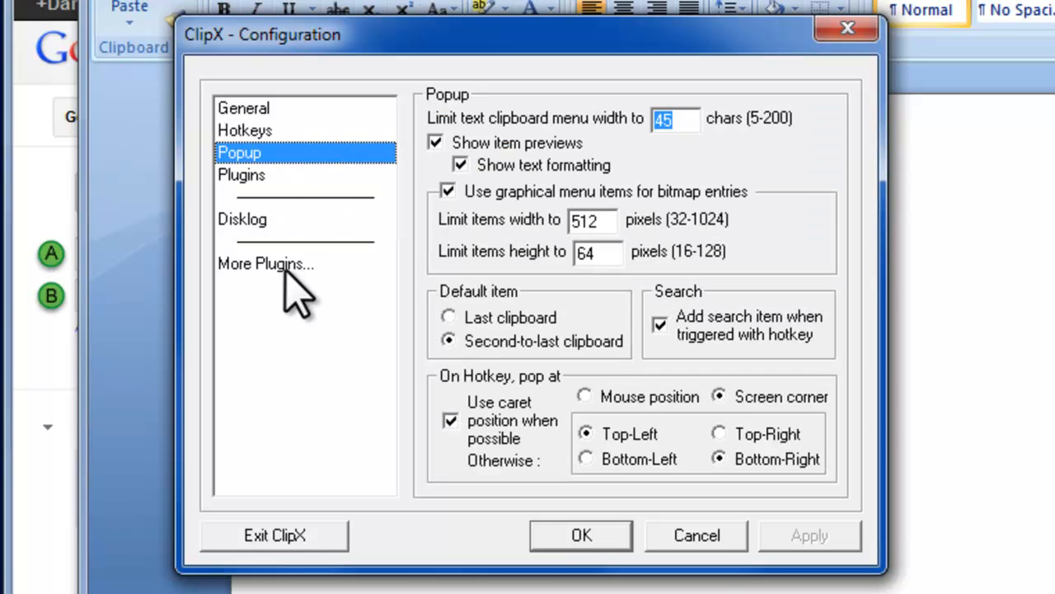
pyautogui.moveTo(676, 165)
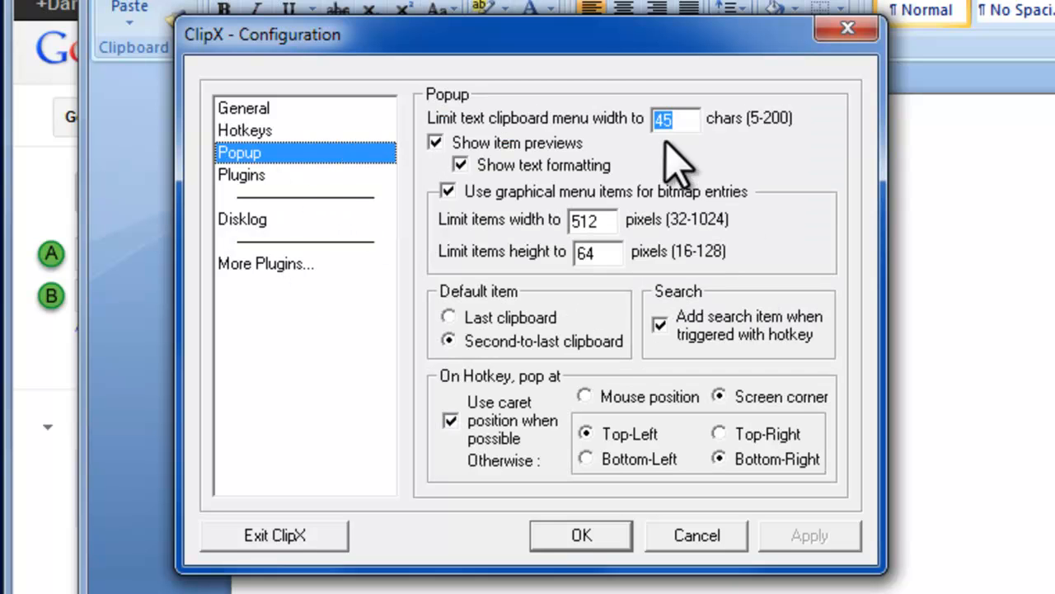
pyautogui.moveTo(515, 449)
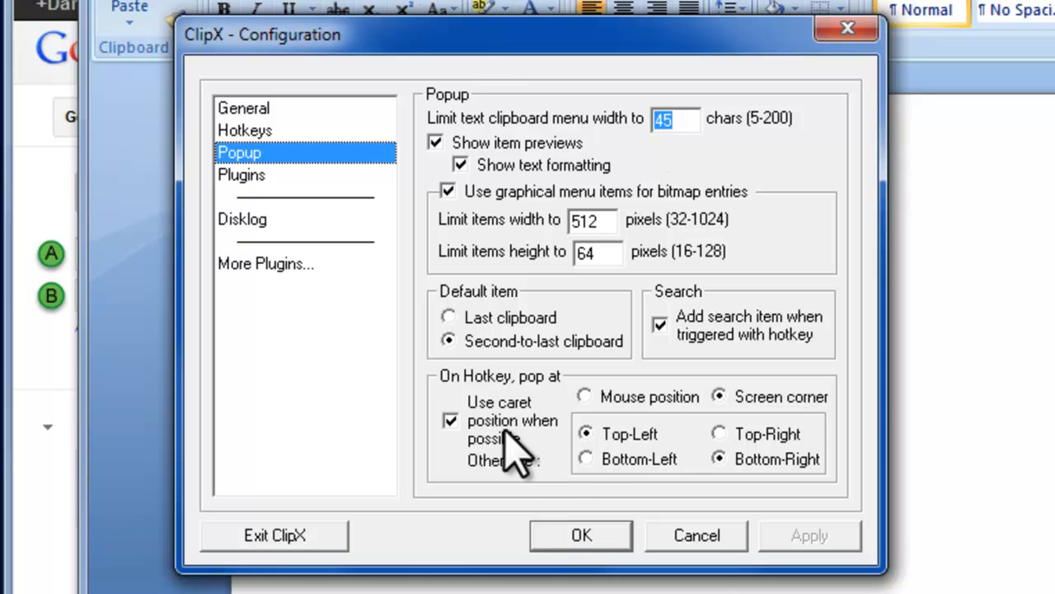
pyautogui.moveTo(528, 263)
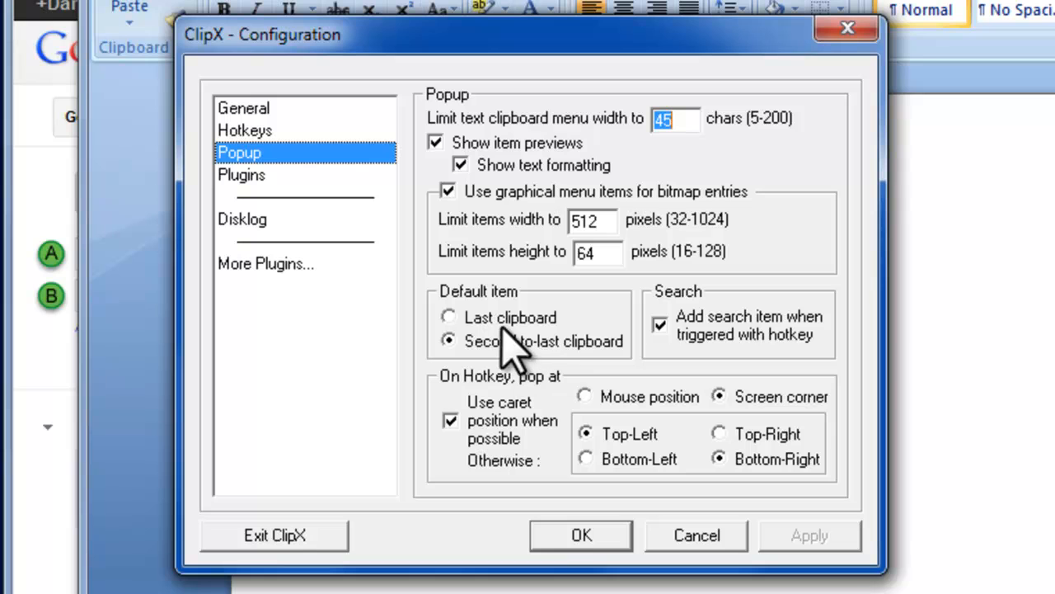
pyautogui.moveTo(462, 309)
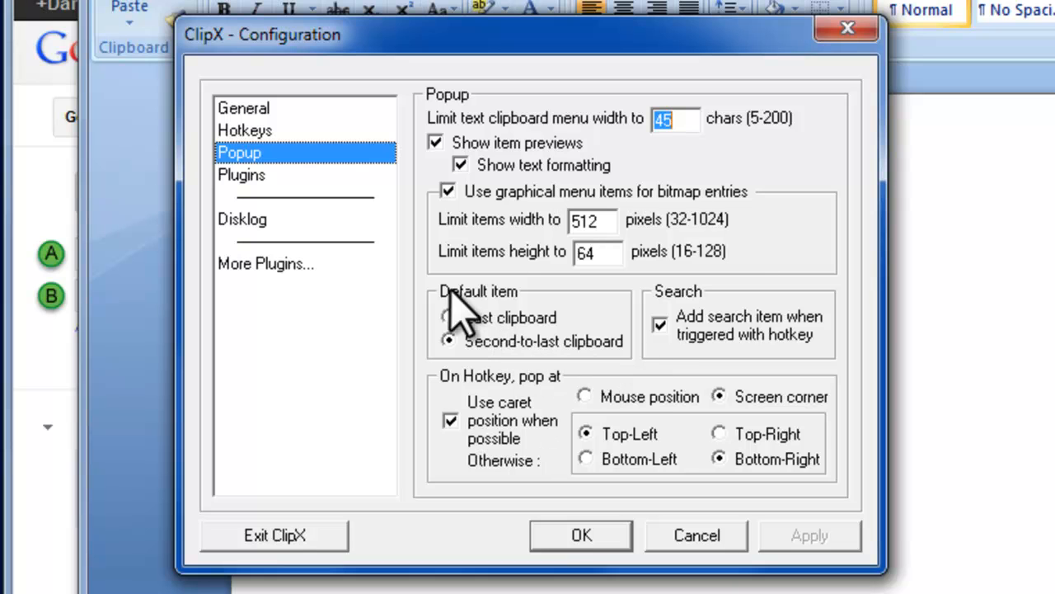
pyautogui.moveTo(420, 239)
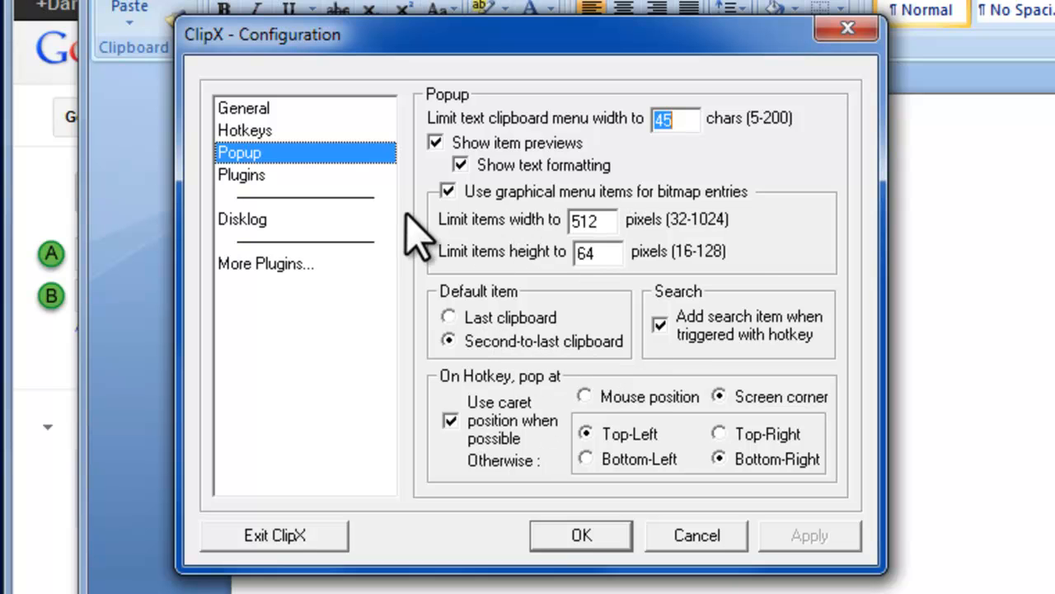
pyautogui.click(242, 175)
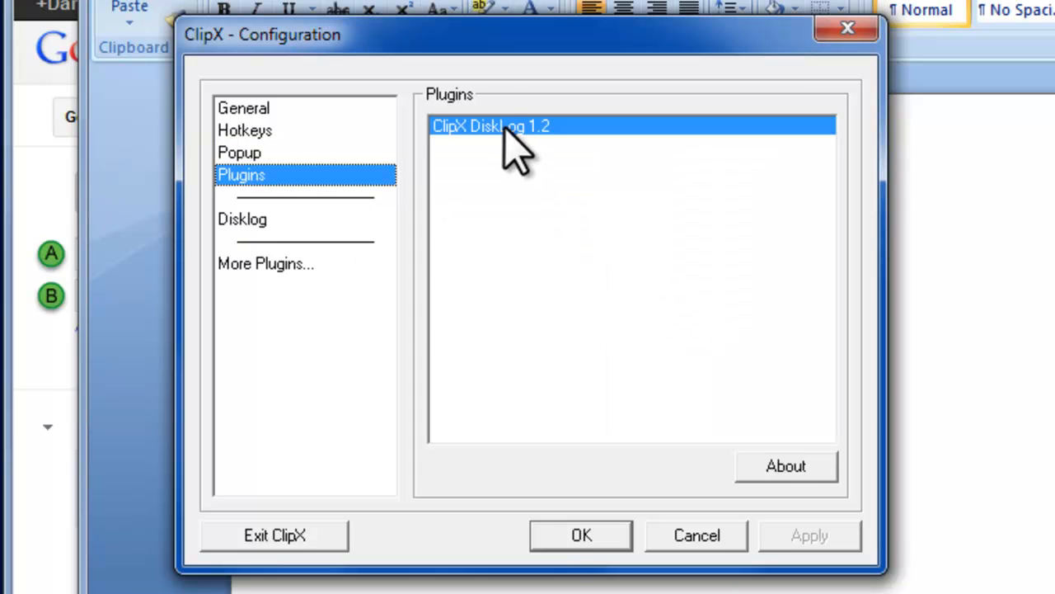
# Check DiskLog logging and path, then view installable plugins: Stickies, Auto Update, Limits.
pyautogui.click(241, 220)
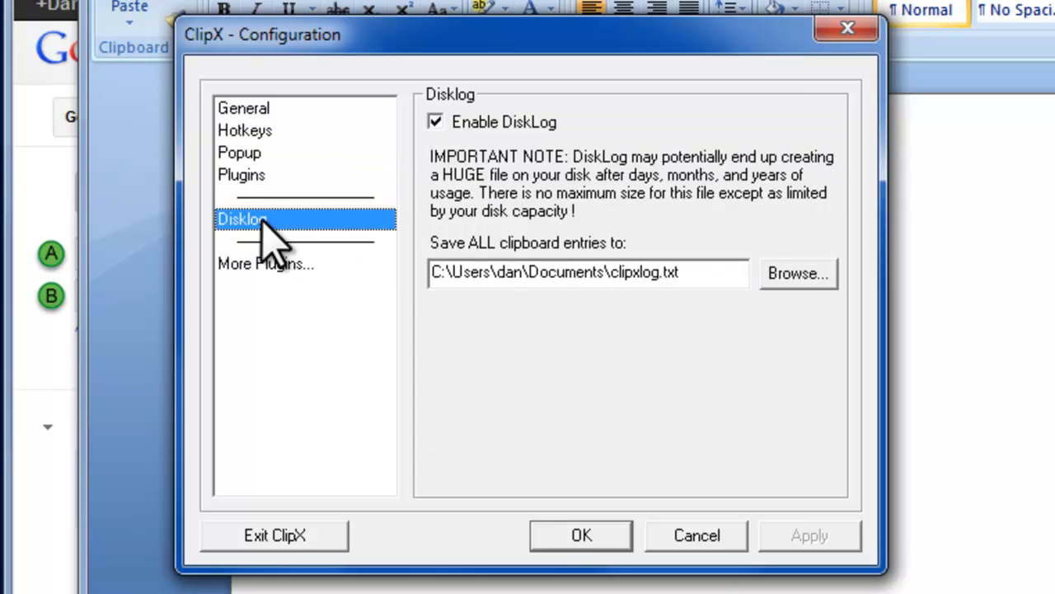
pyautogui.moveTo(676, 318)
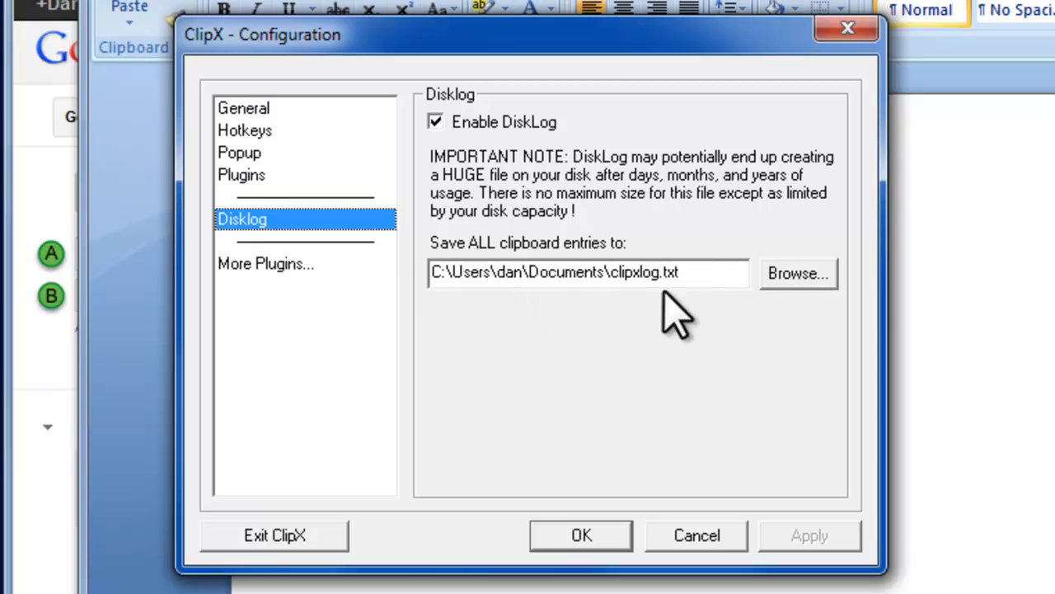
pyautogui.moveTo(450, 144)
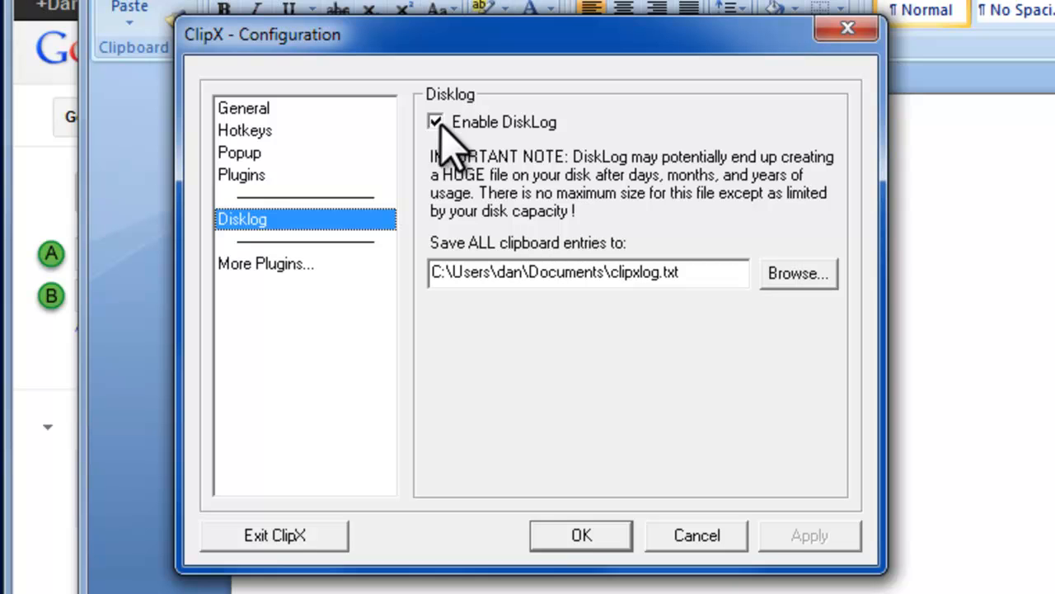
pyautogui.moveTo(722, 276)
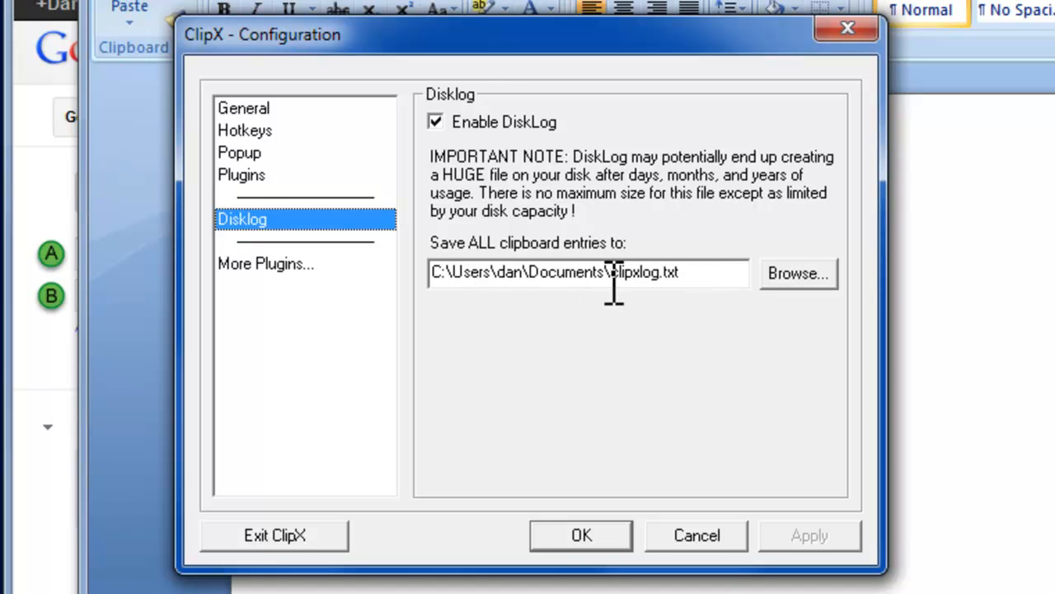
pyautogui.click(264, 263)
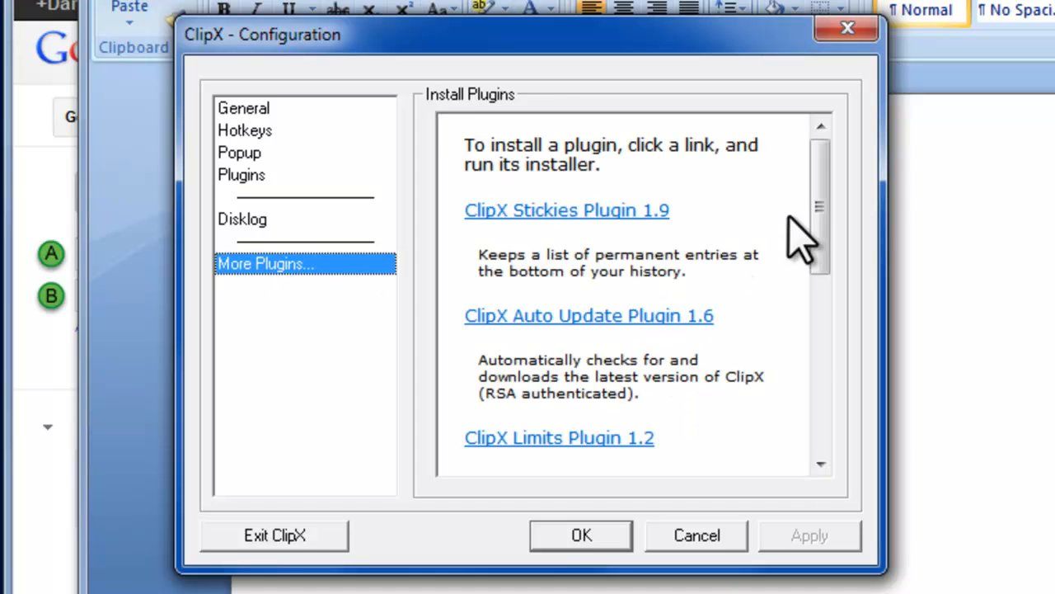
# Scroll down and back up through the Install Plugins list.
pyautogui.scroll(-3)
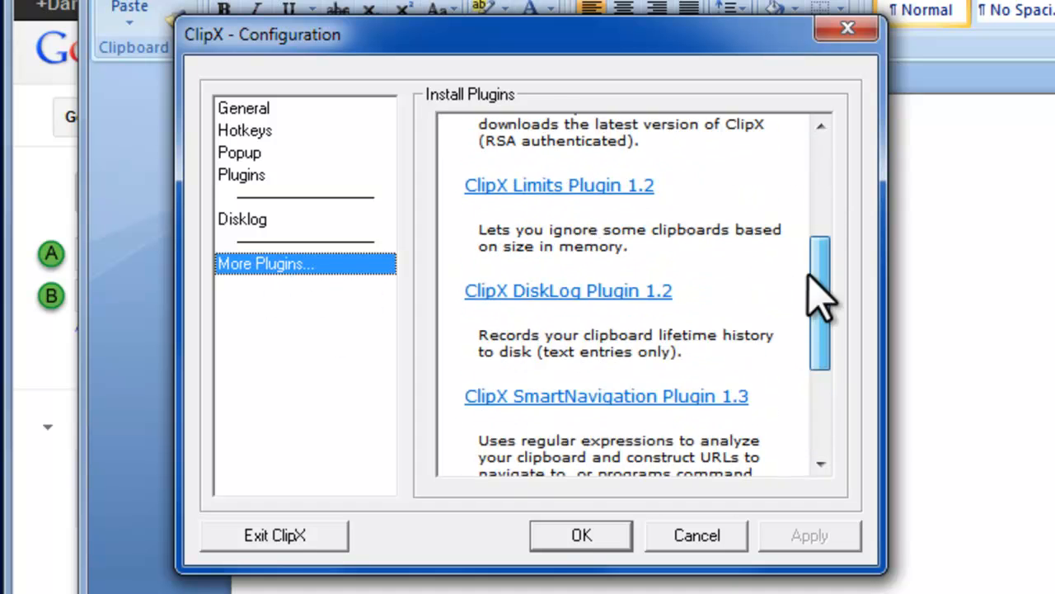
pyautogui.scroll(3)
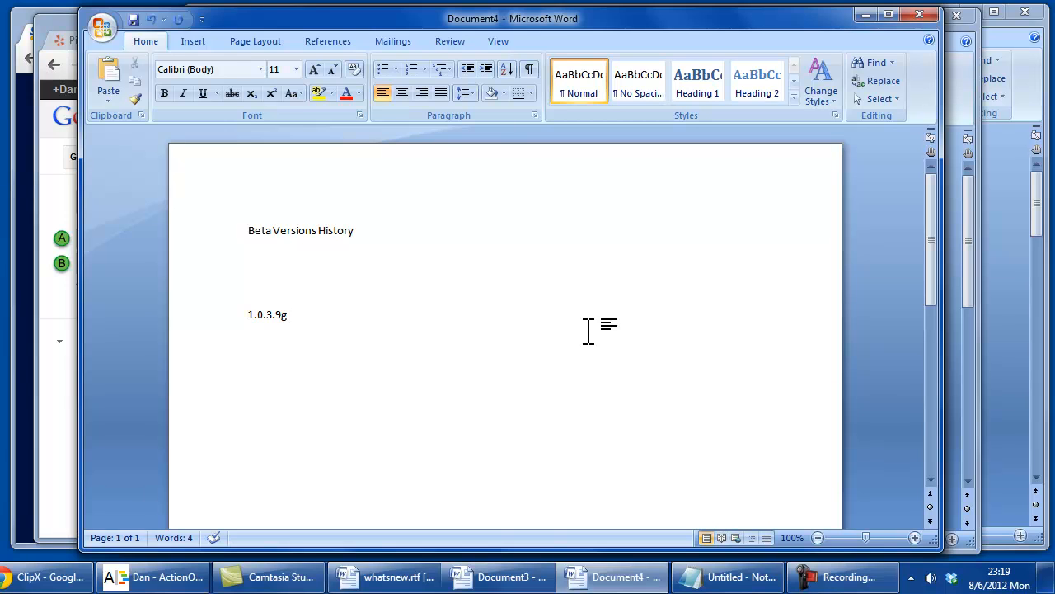
pyautogui.click(287, 314)
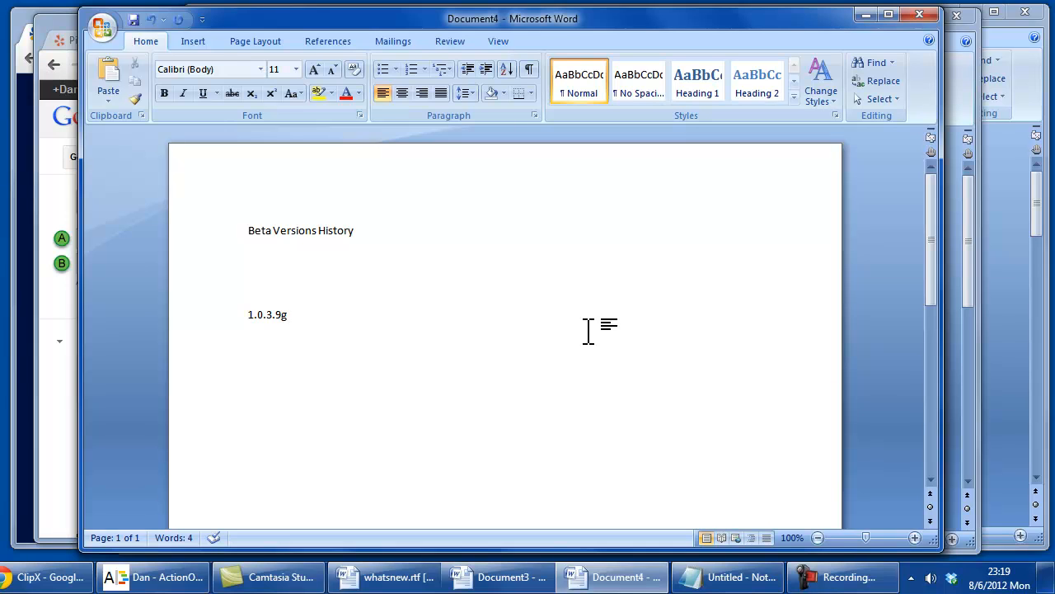
pyautogui.moveTo(21, 28)
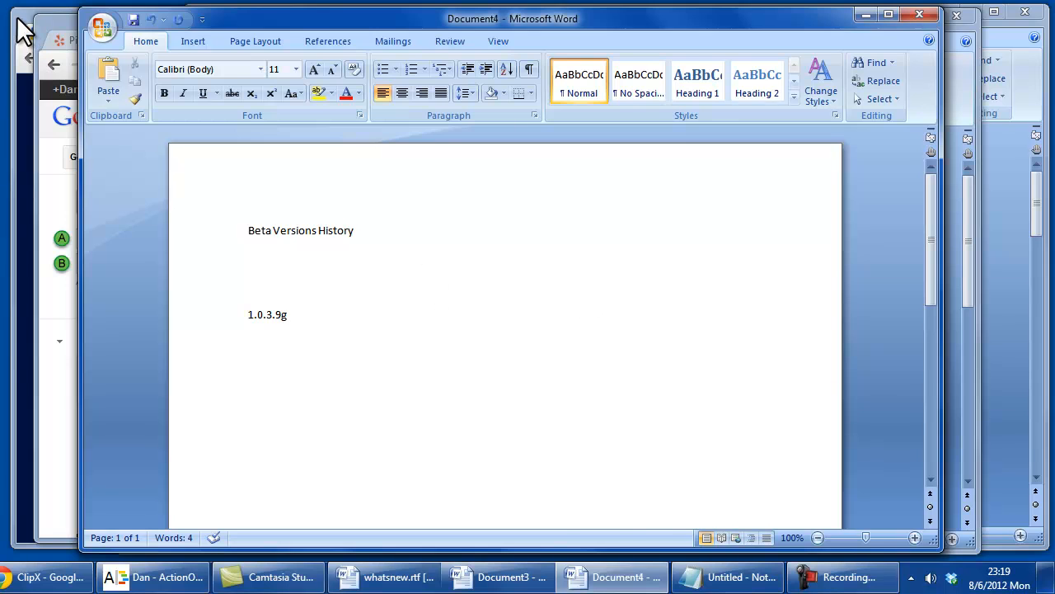